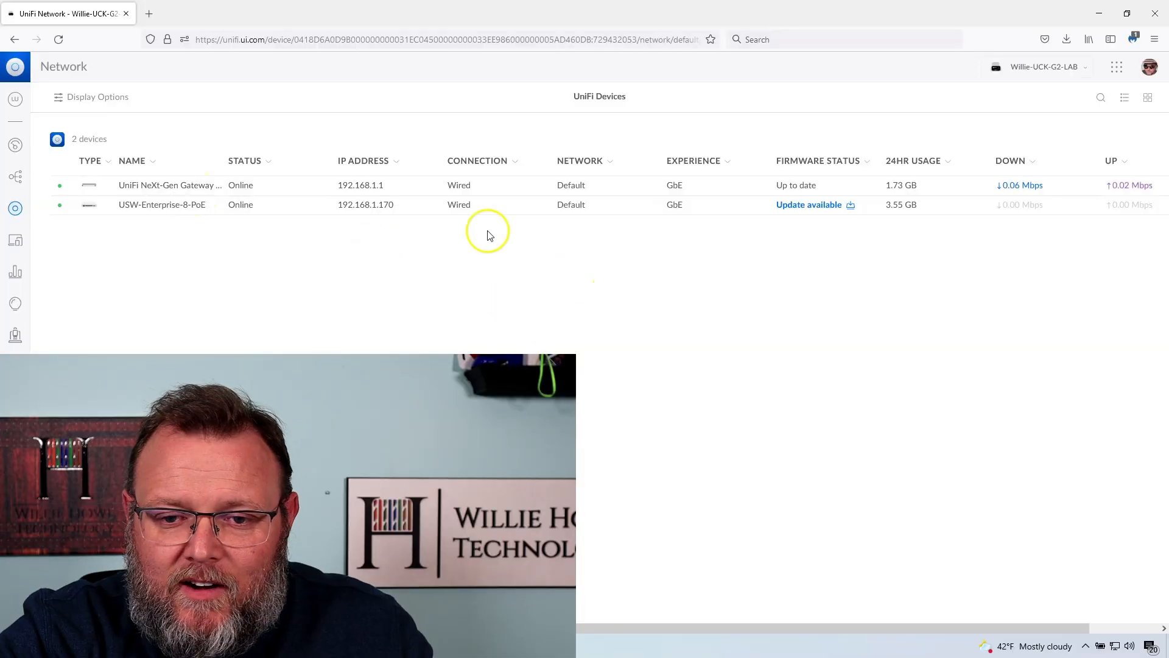
mouse_move(444, 260)
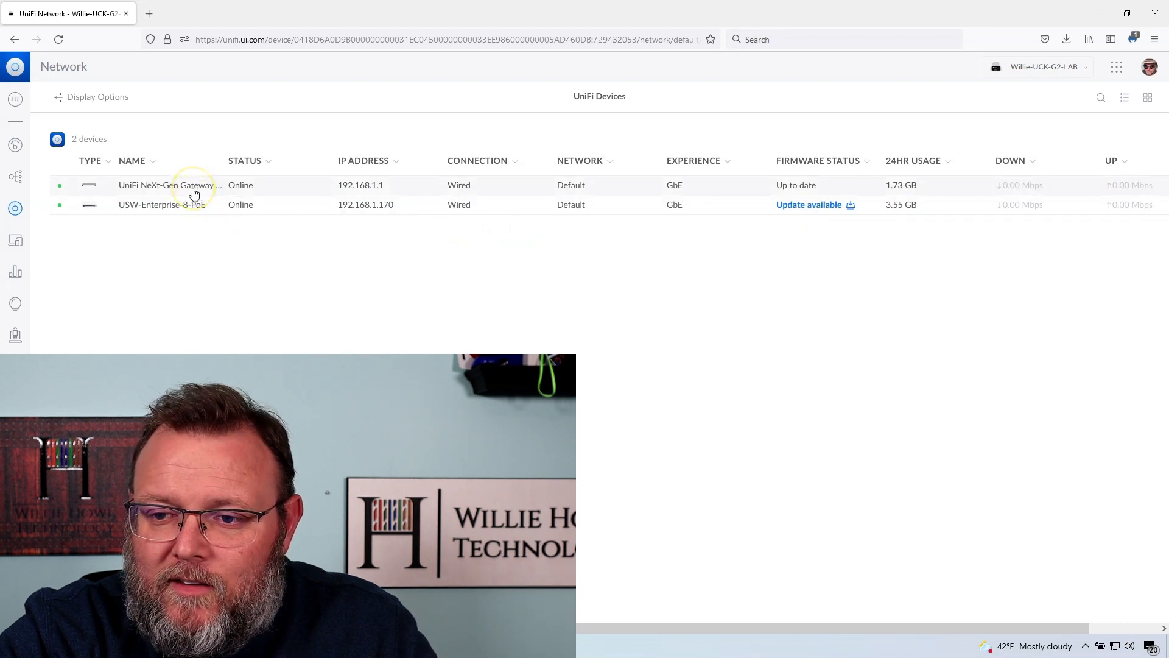
Show the UXG-Pro gateway's settings and scroll to its Ports section.
left_click(169, 185)
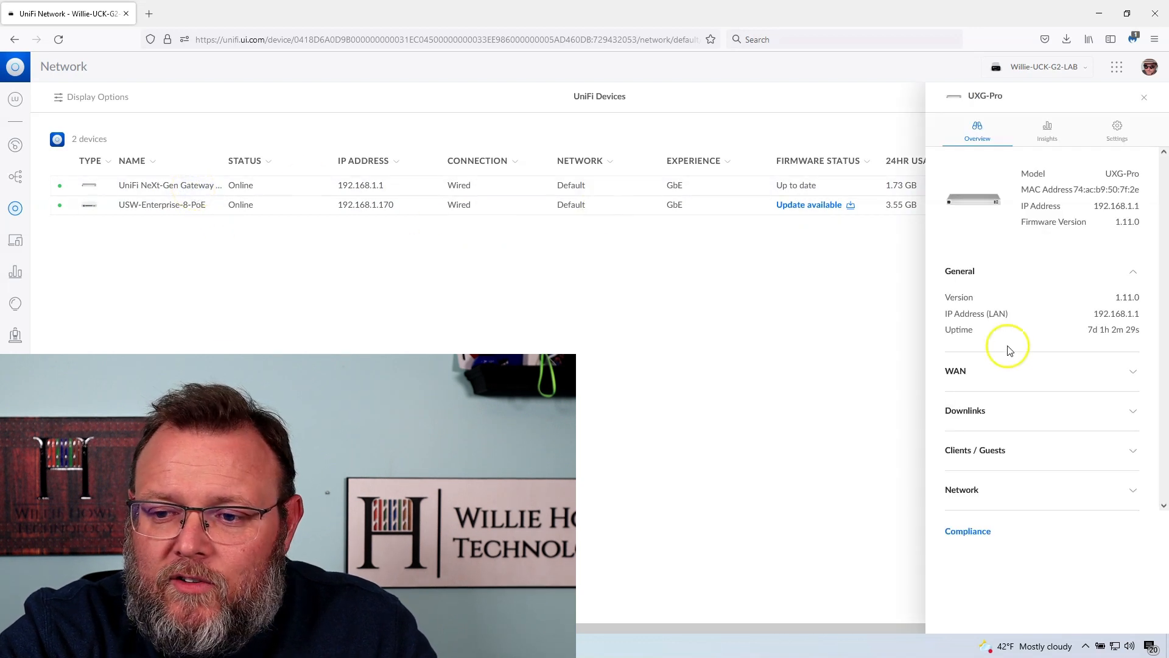
mouse_move(1062, 209)
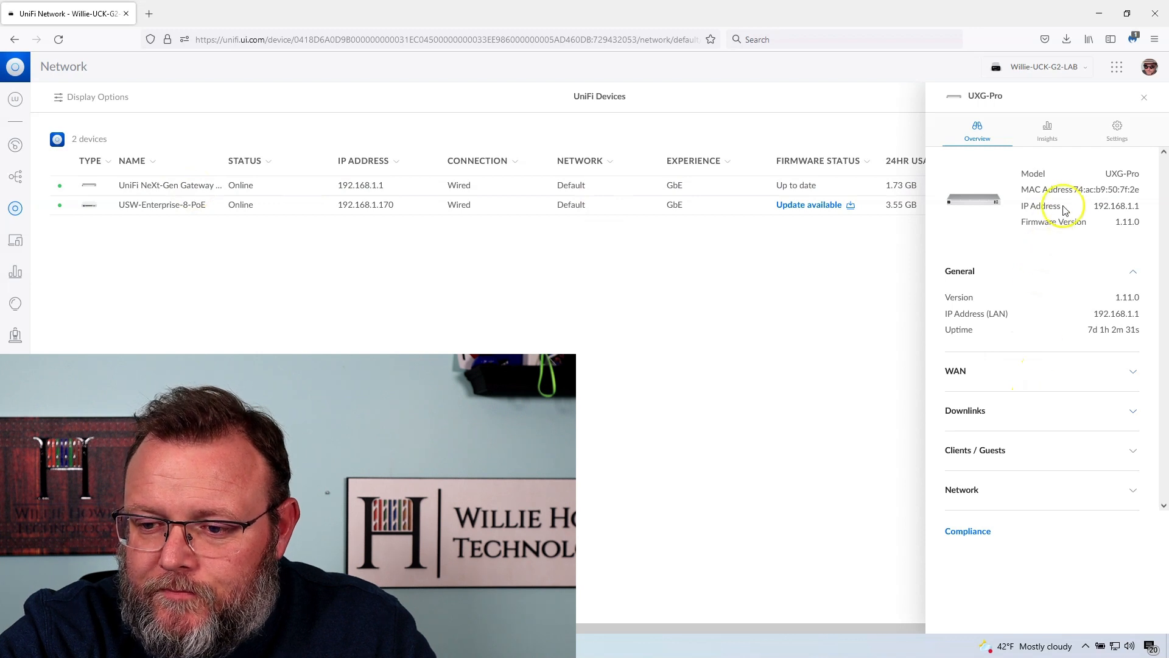
left_click(1116, 129)
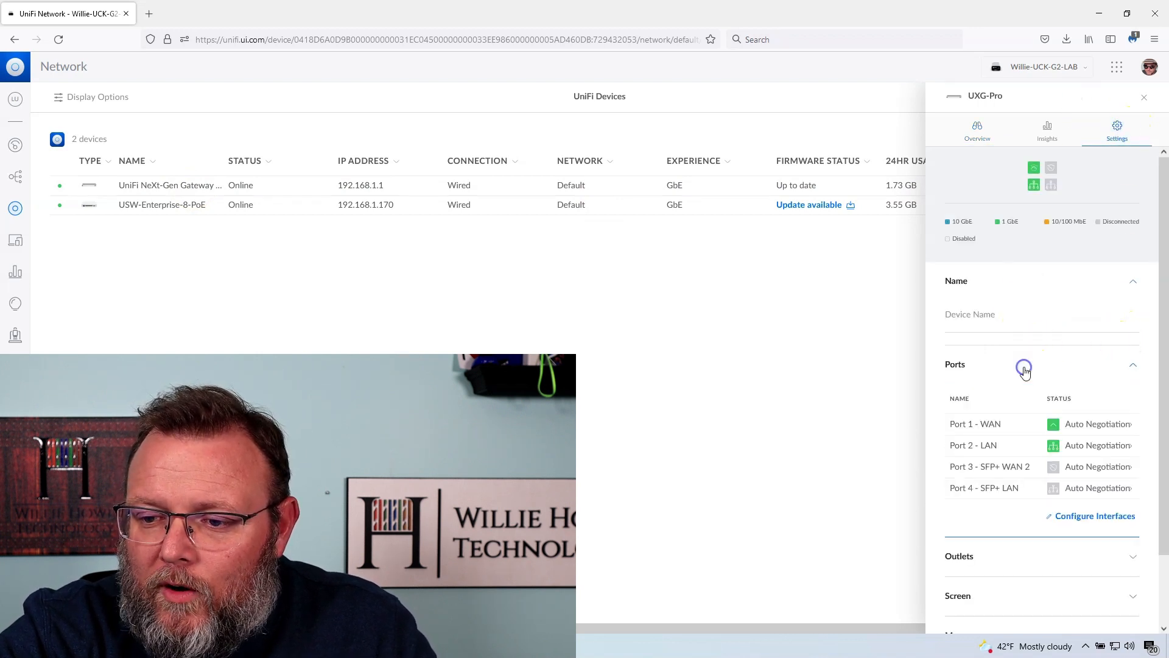
scroll("down", 3)
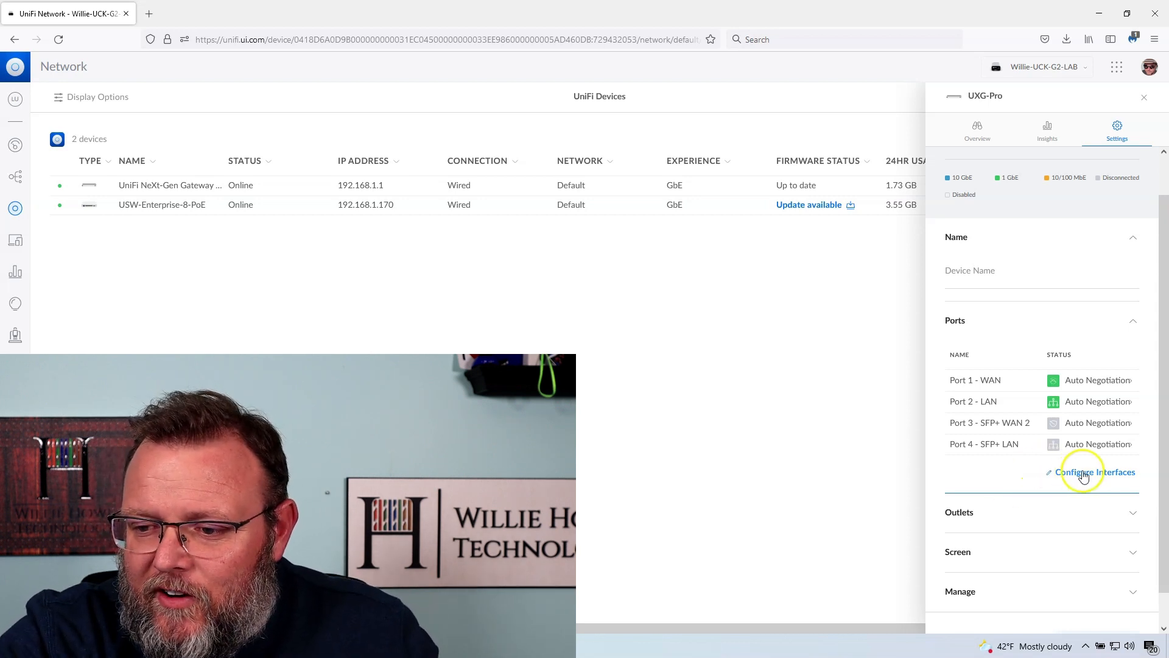
In Configure Interfaces, review the role choices for ports 1, 3 and 4.
left_click(1096, 471)
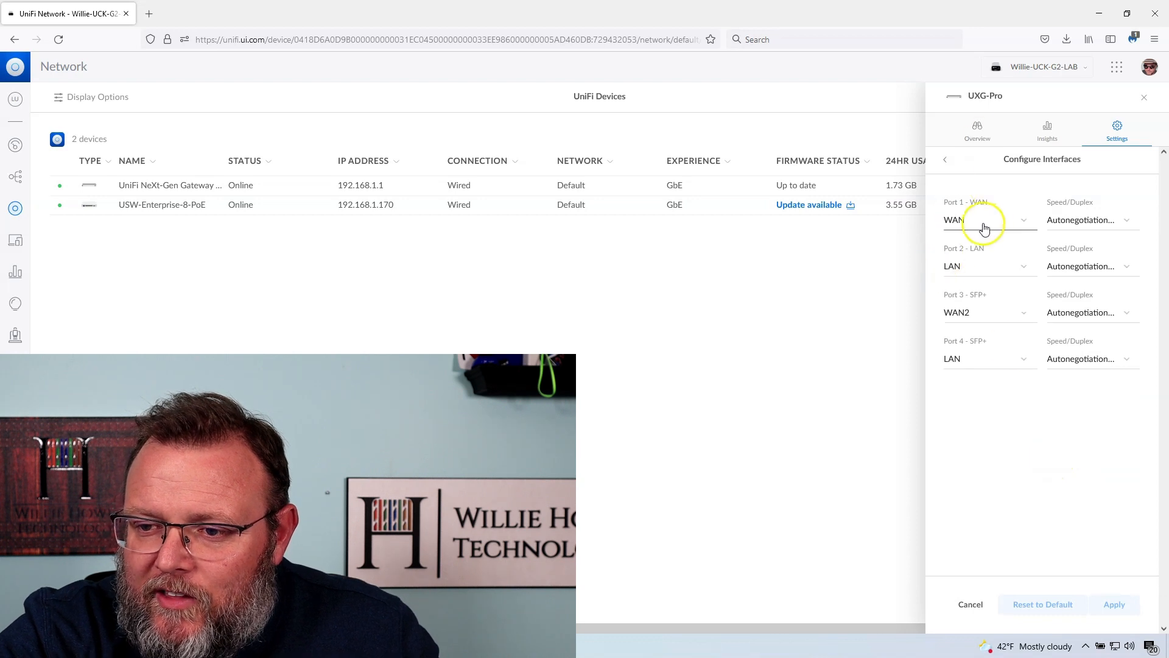
left_click(989, 219)
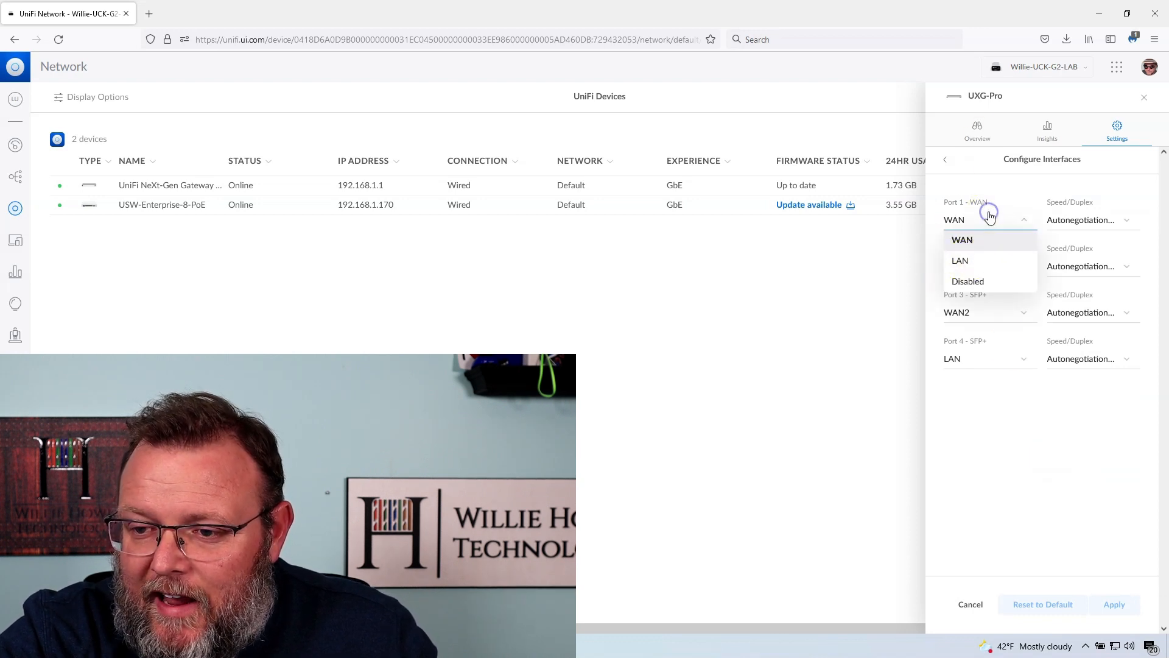
mouse_move(1081, 302)
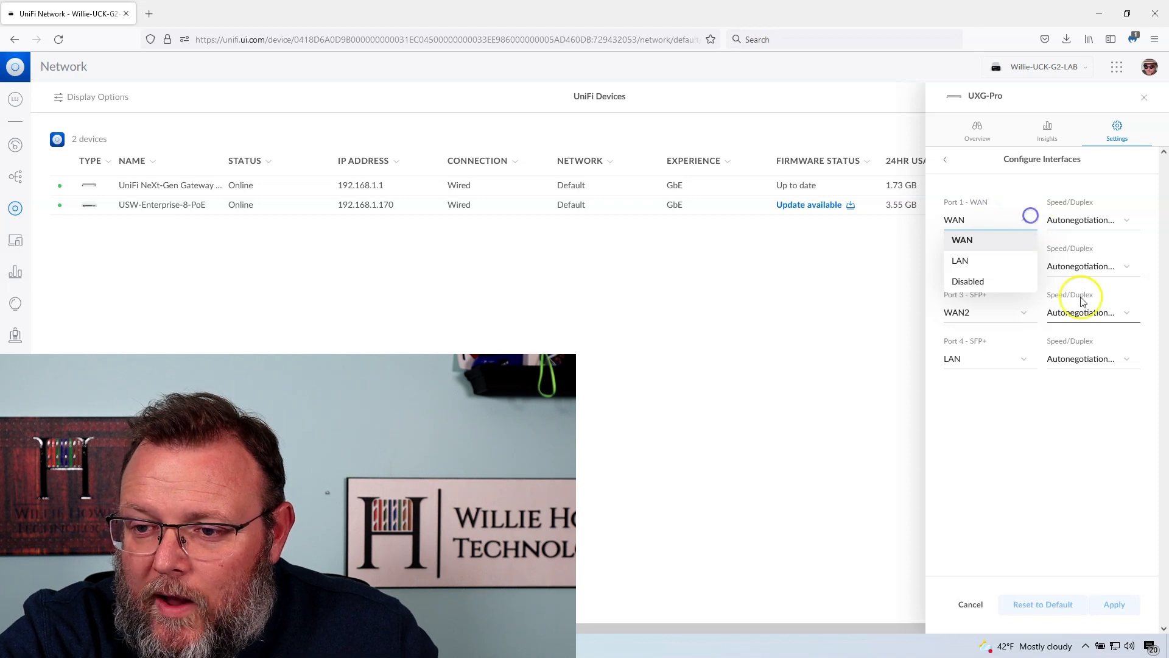
left_click(960, 260)
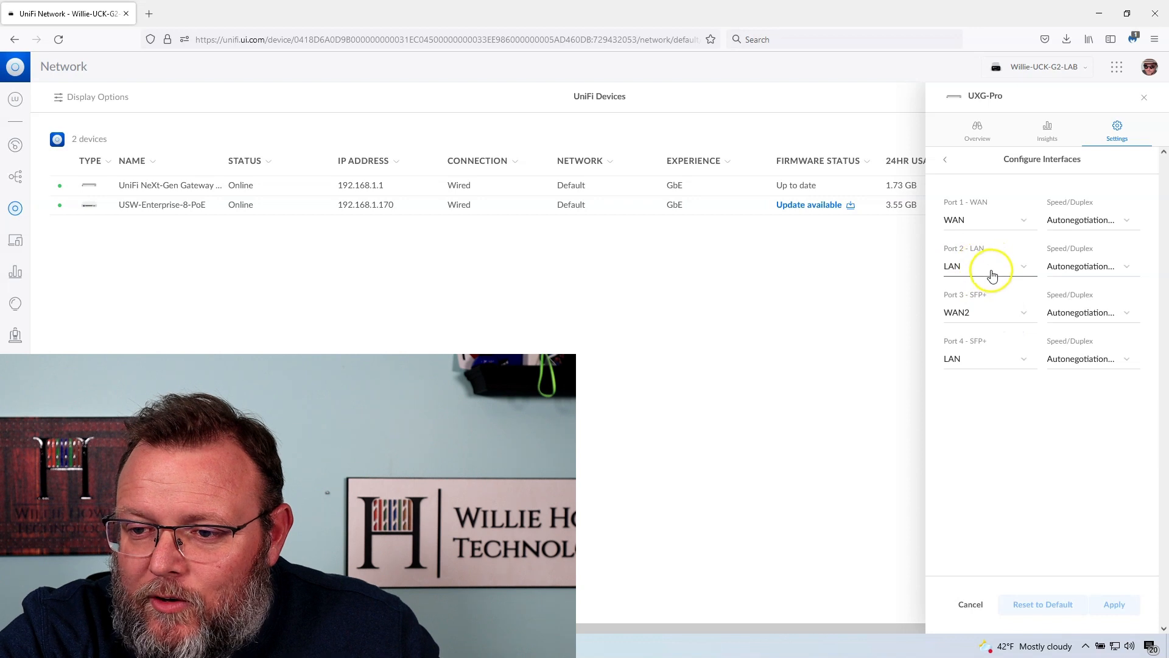
left_click(988, 266)
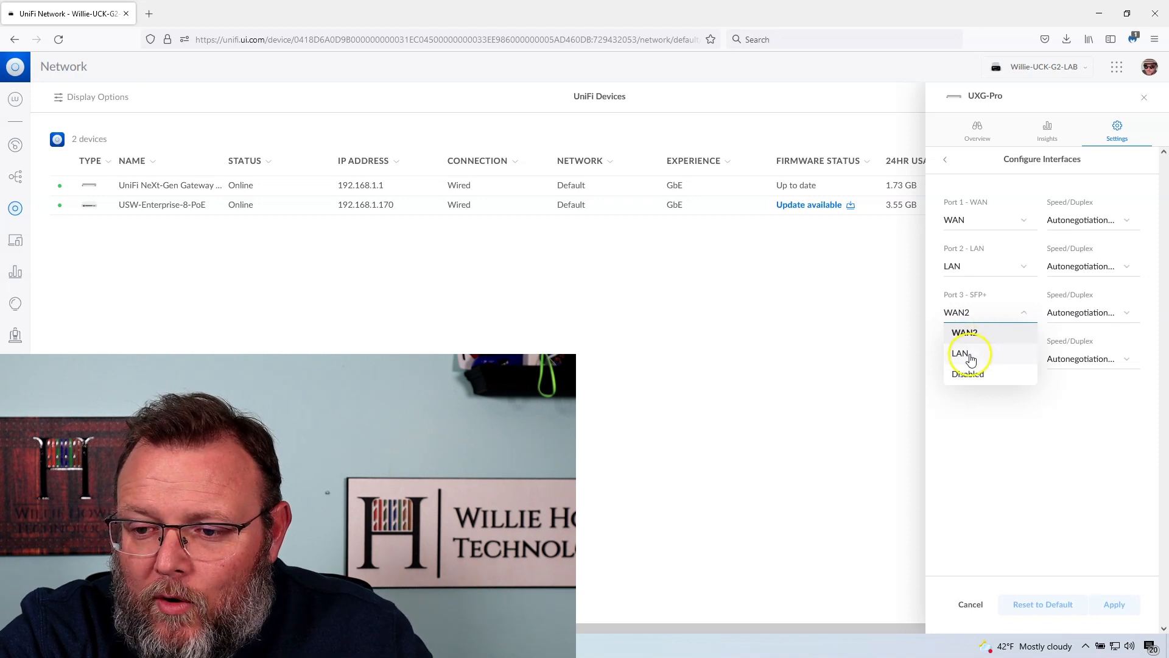
left_click(960, 353)
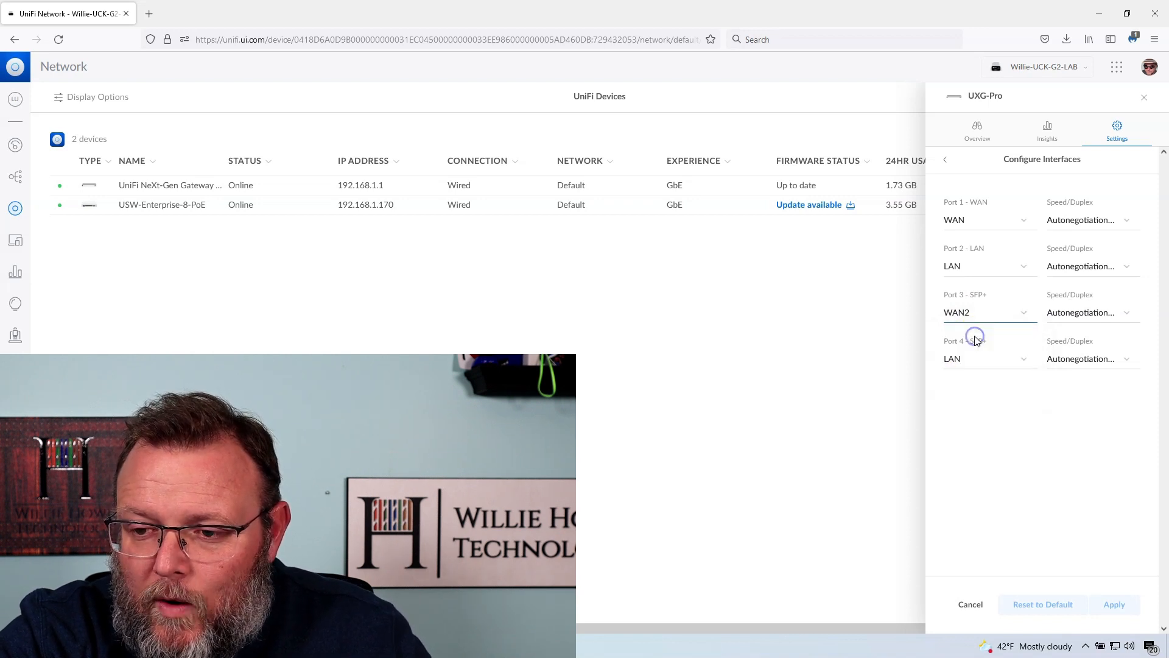
left_click(987, 358)
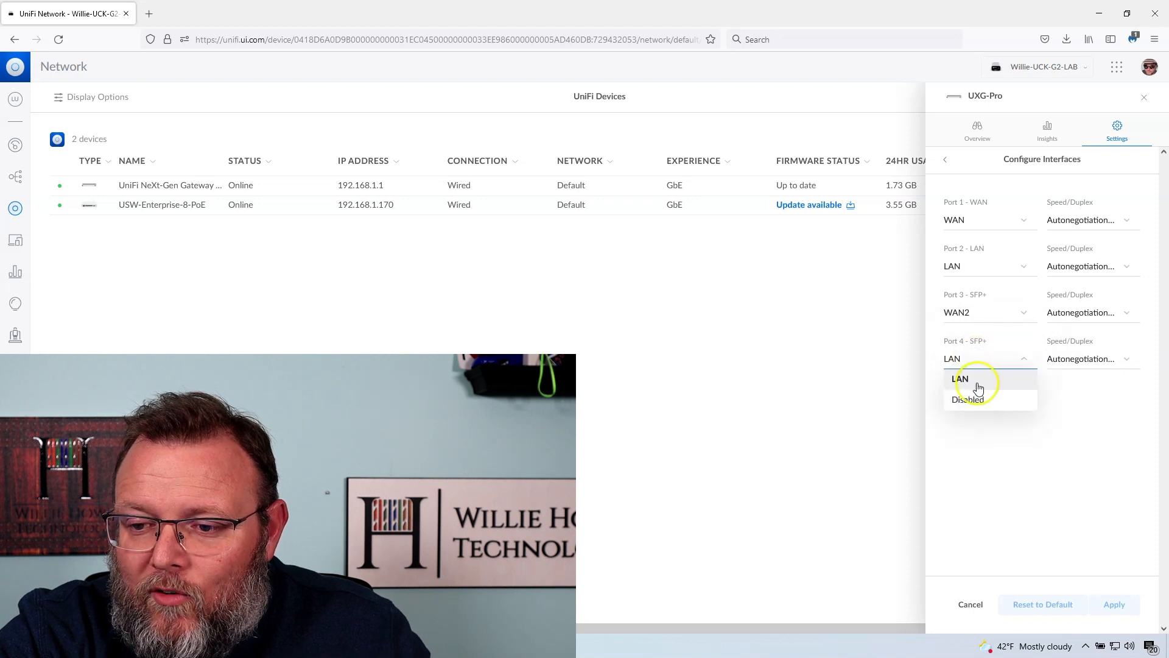
left_click(961, 377)
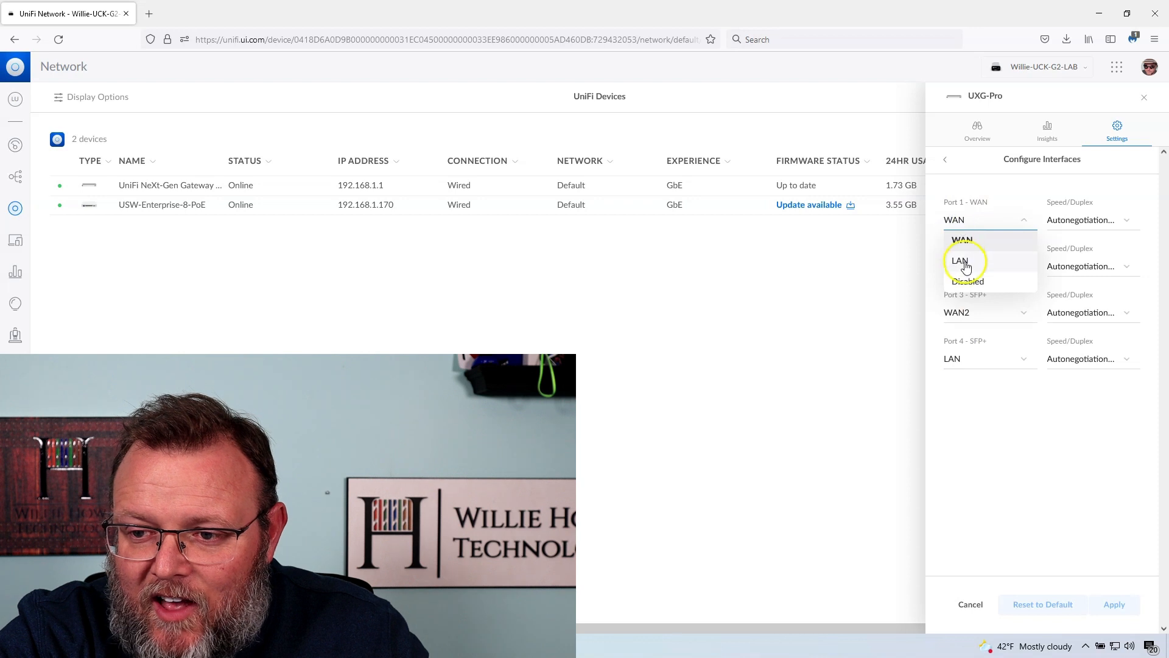
Set ports 1, 3 and 4 to LAN so all four UXG-Pro ports read LAN.
left_click(959, 260)
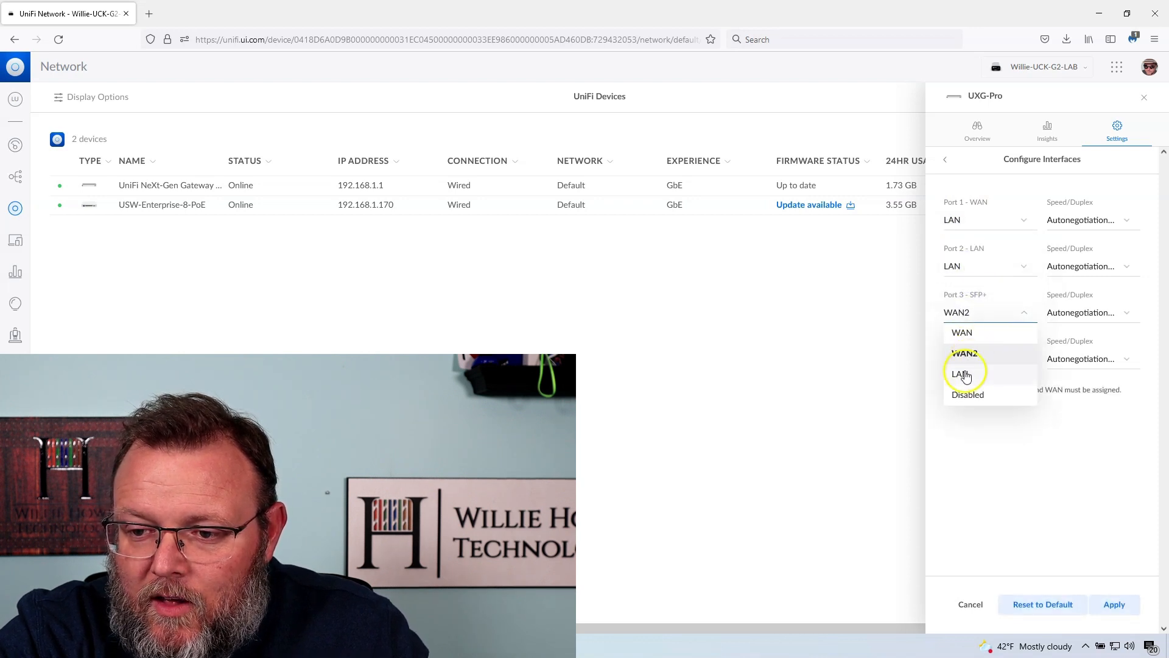
left_click(962, 374)
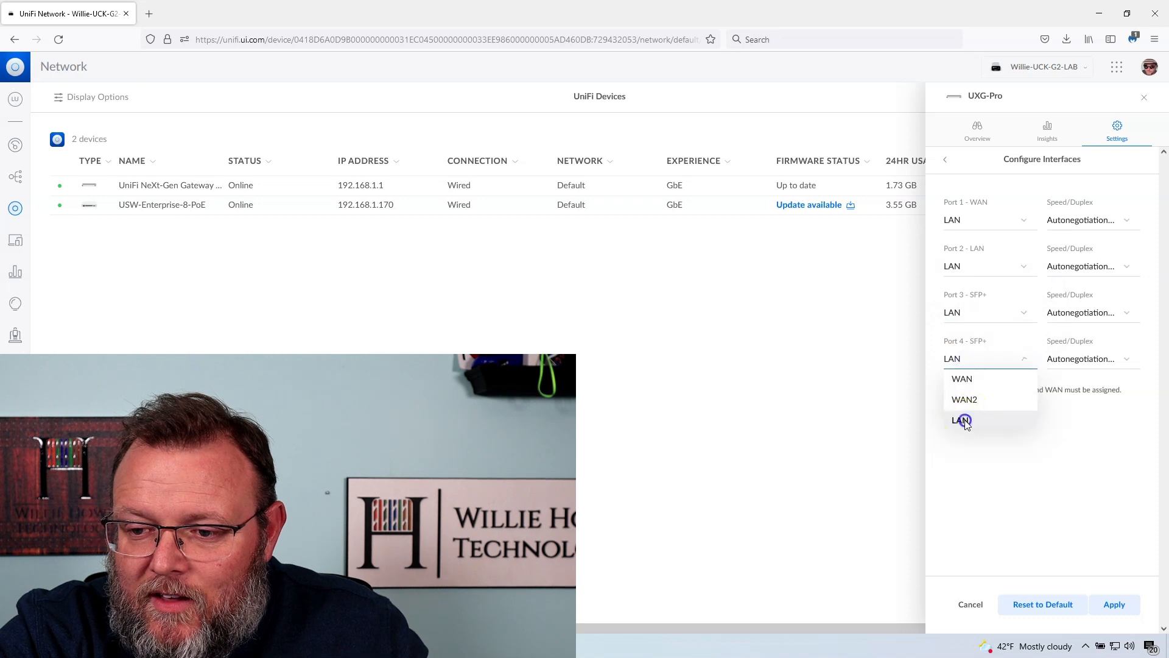
left_click(962, 419)
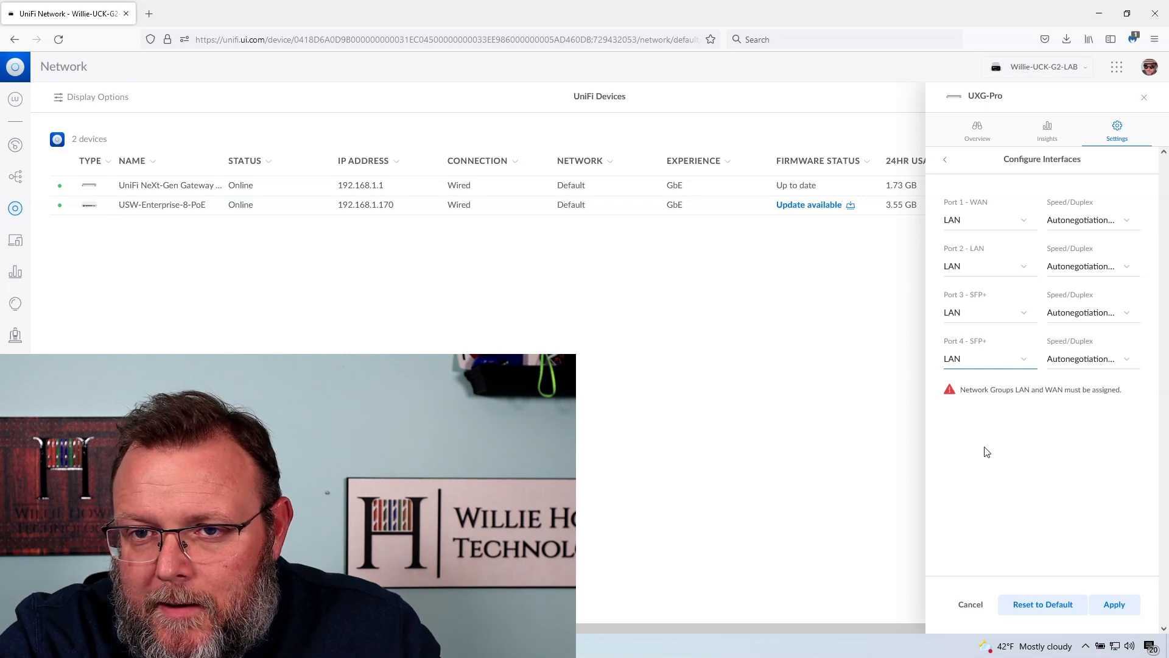
mouse_move(981, 390)
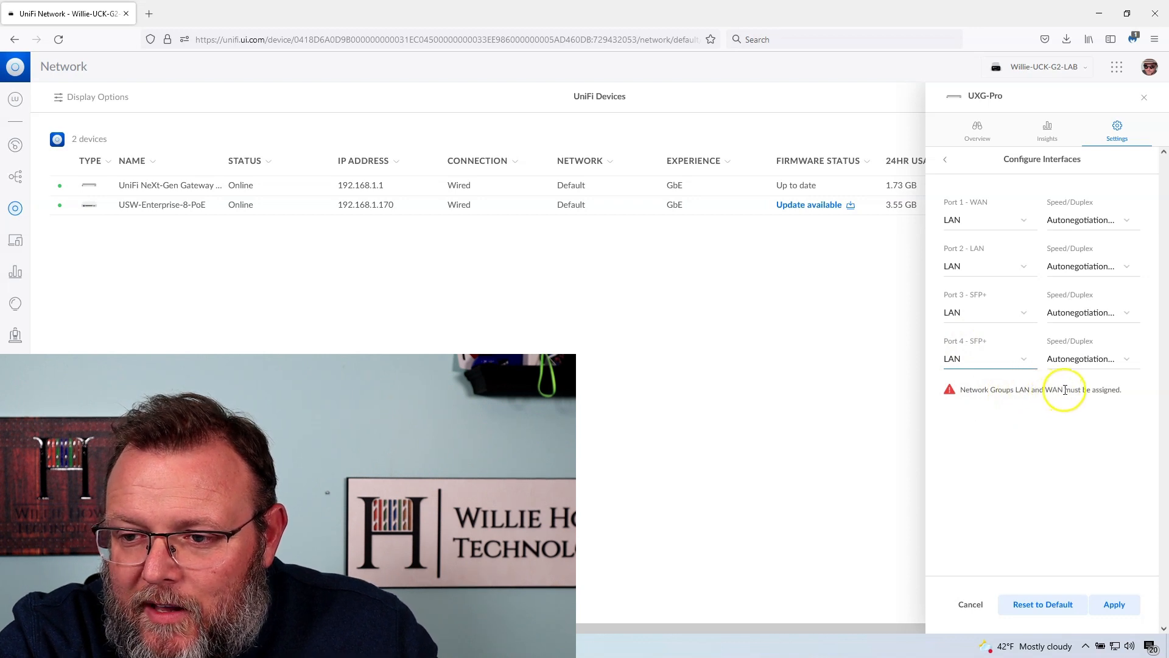
Switch port 1 back to WAN, then to LAN again.
left_click(993, 219)
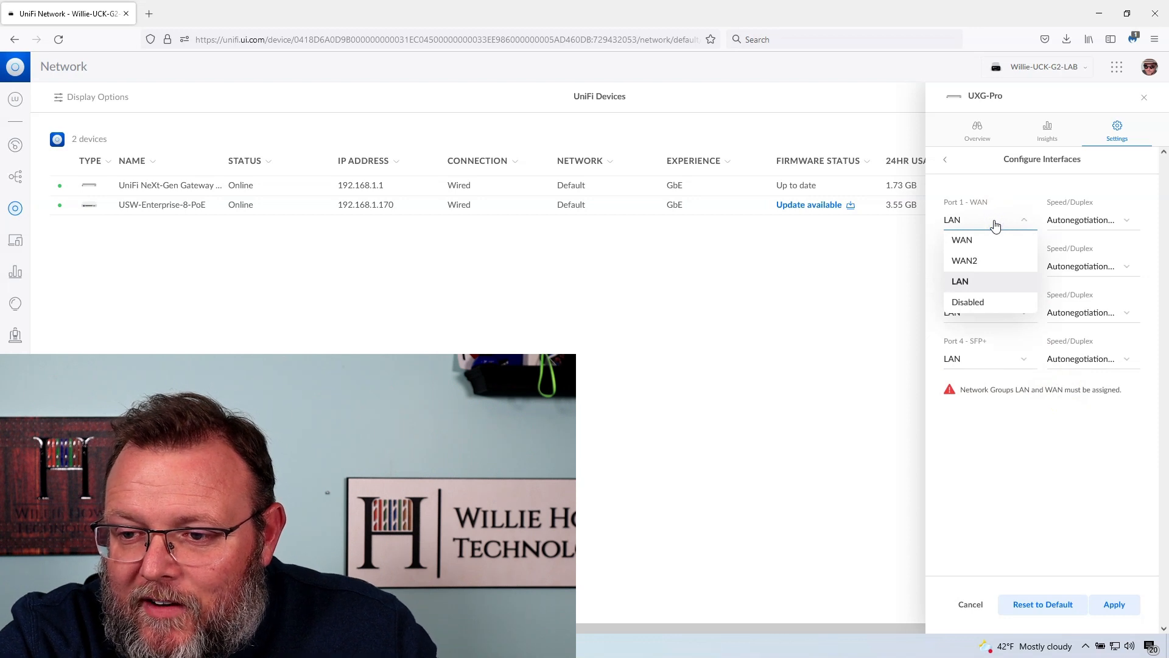
mouse_move(969, 245)
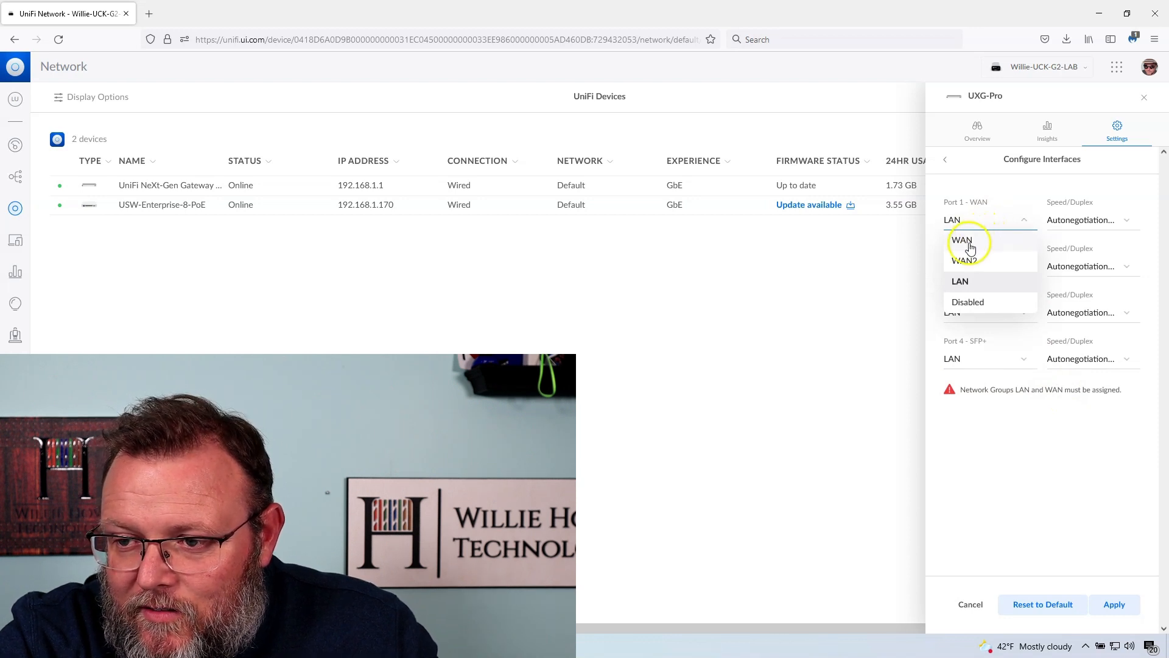
left_click(961, 240)
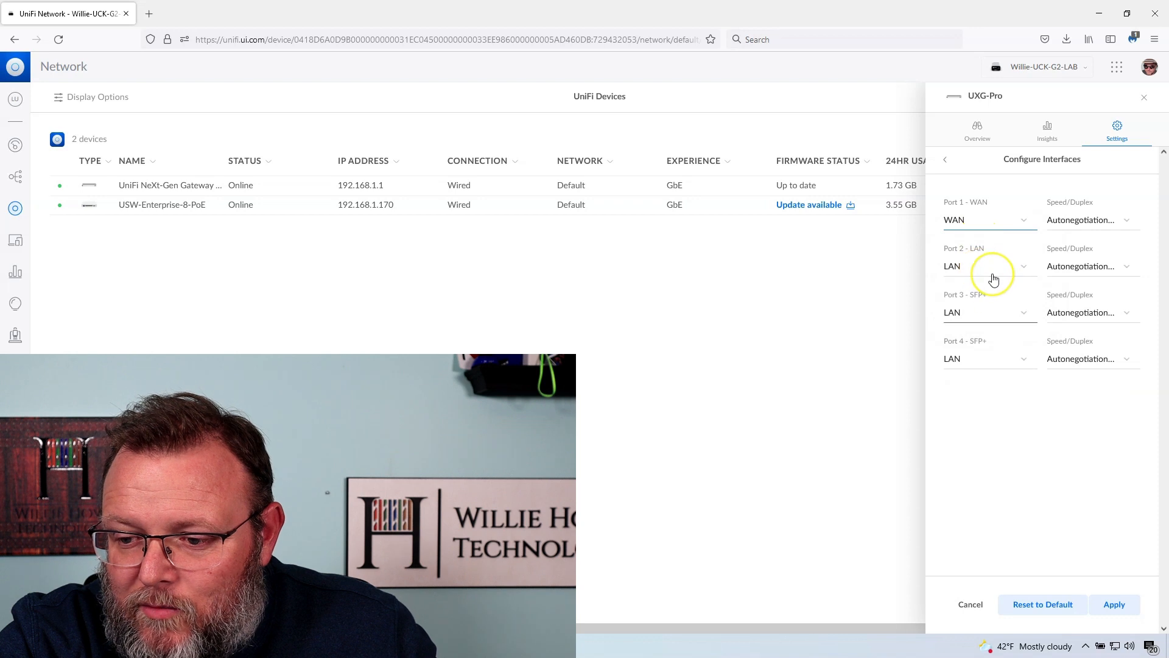
mouse_move(973, 604)
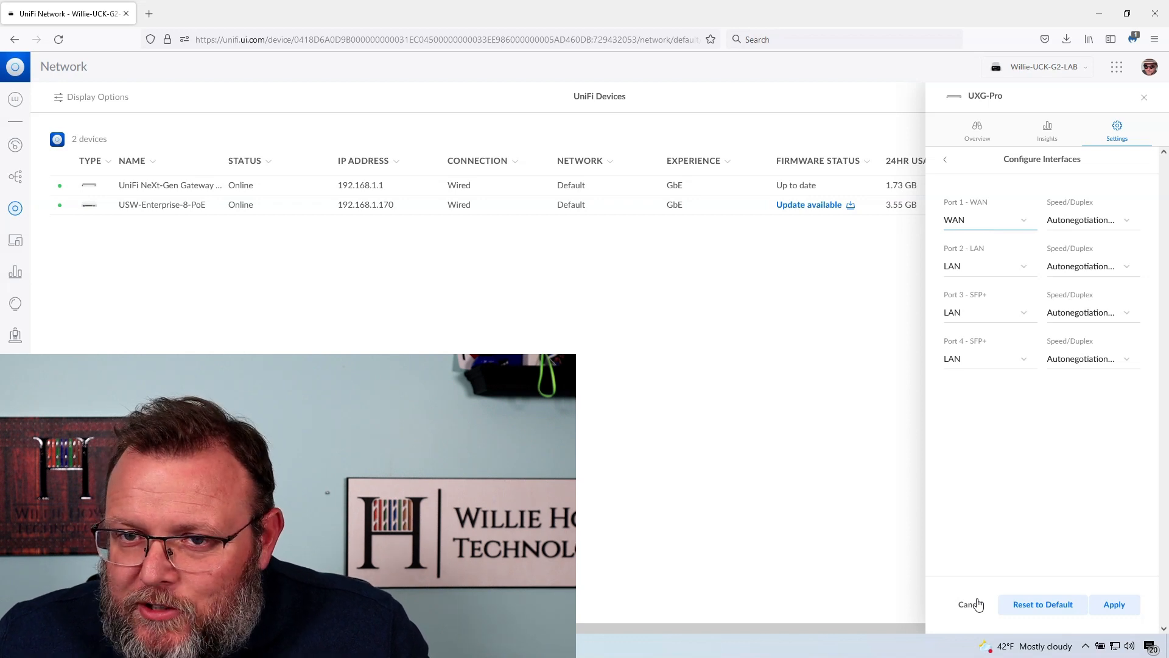
mouse_move(1150, 337)
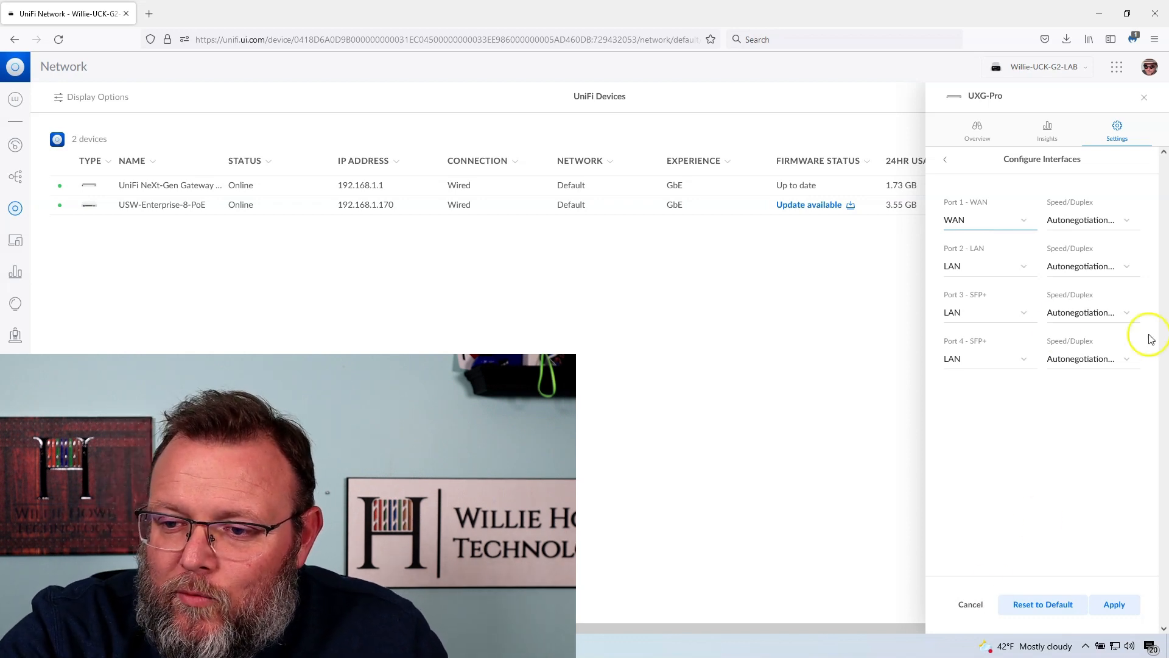
left_click(985, 219)
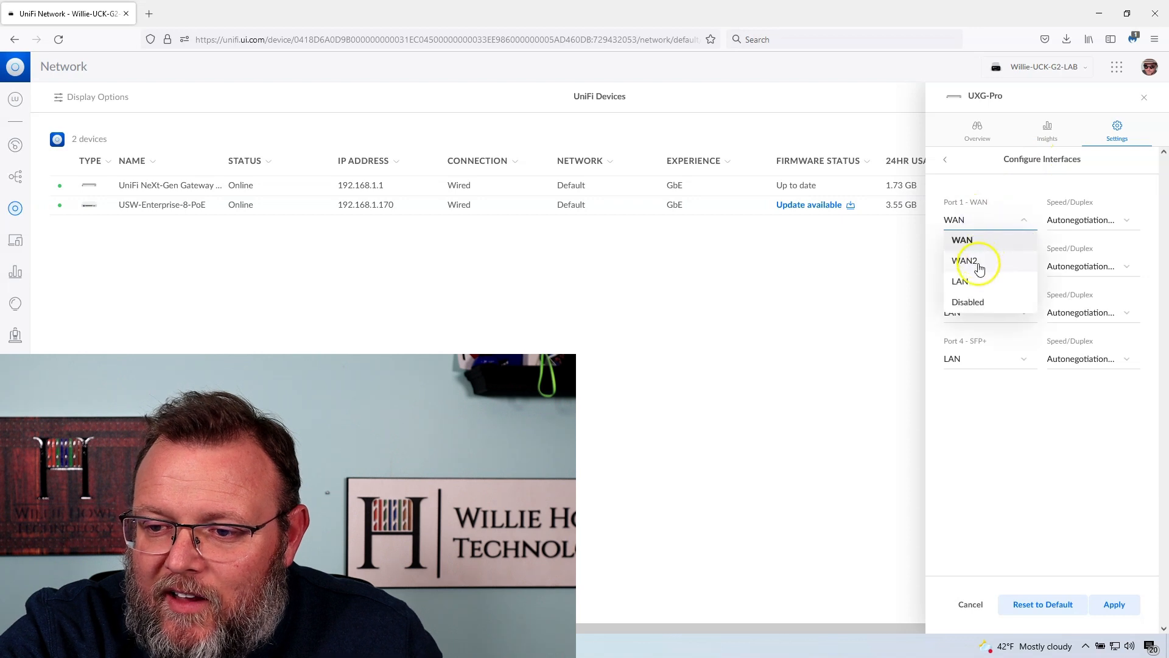
left_click(959, 281)
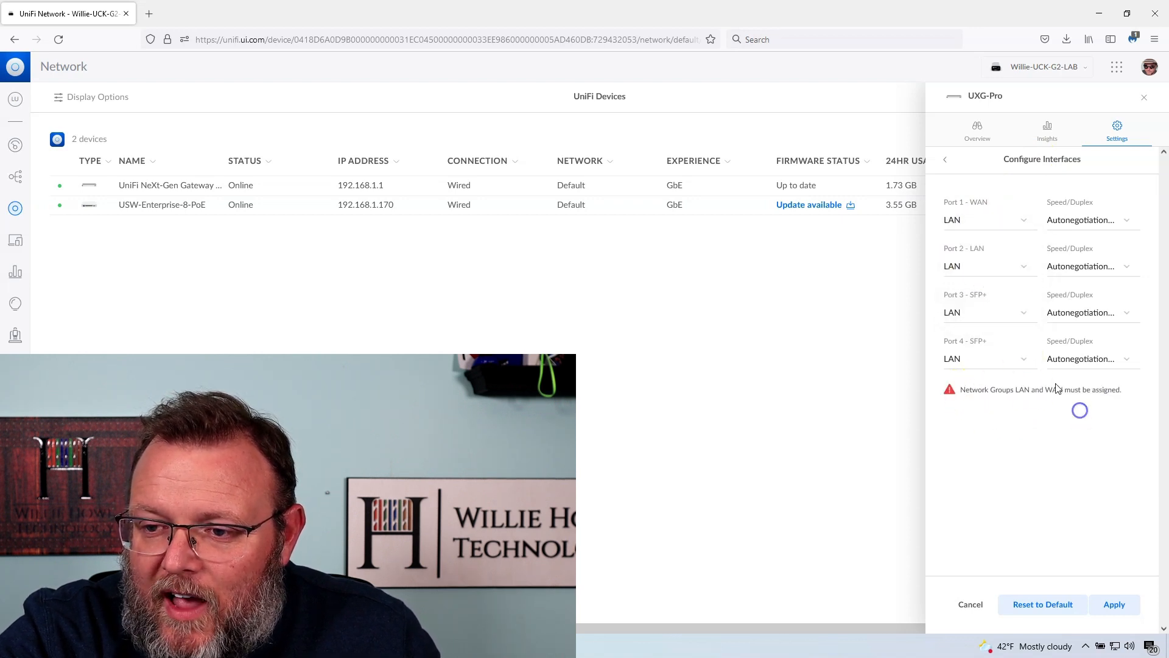
Leave port 1 as WAN with ports 2-4 LAN, clearing the assignment warning.
left_click(988, 219)
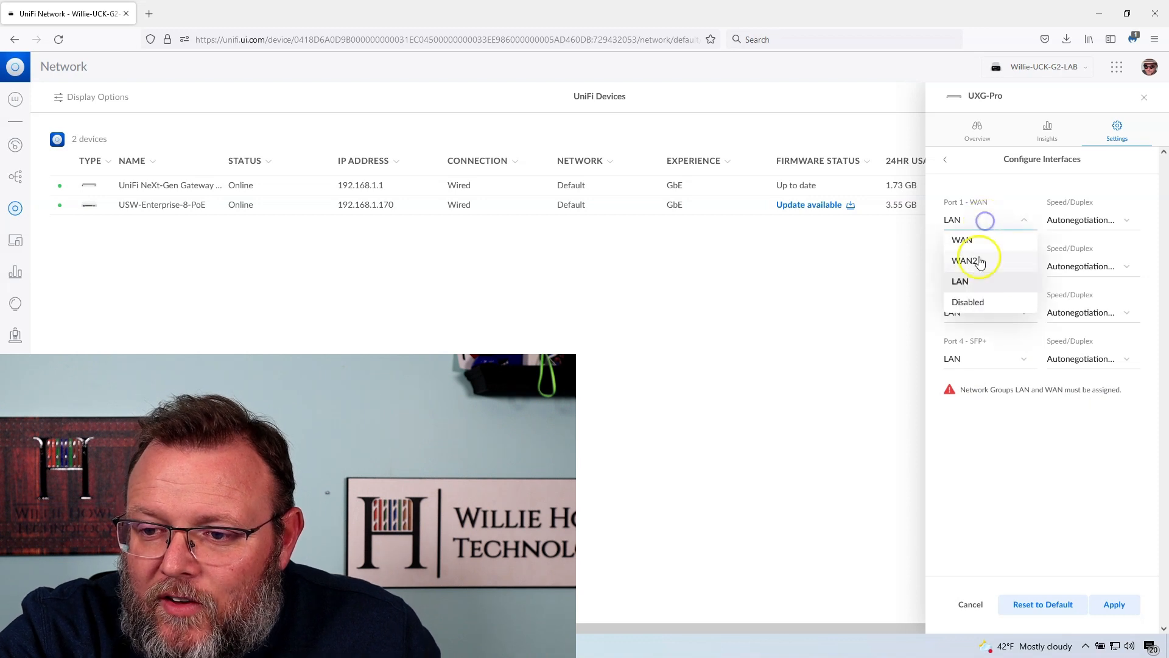
left_click(962, 240)
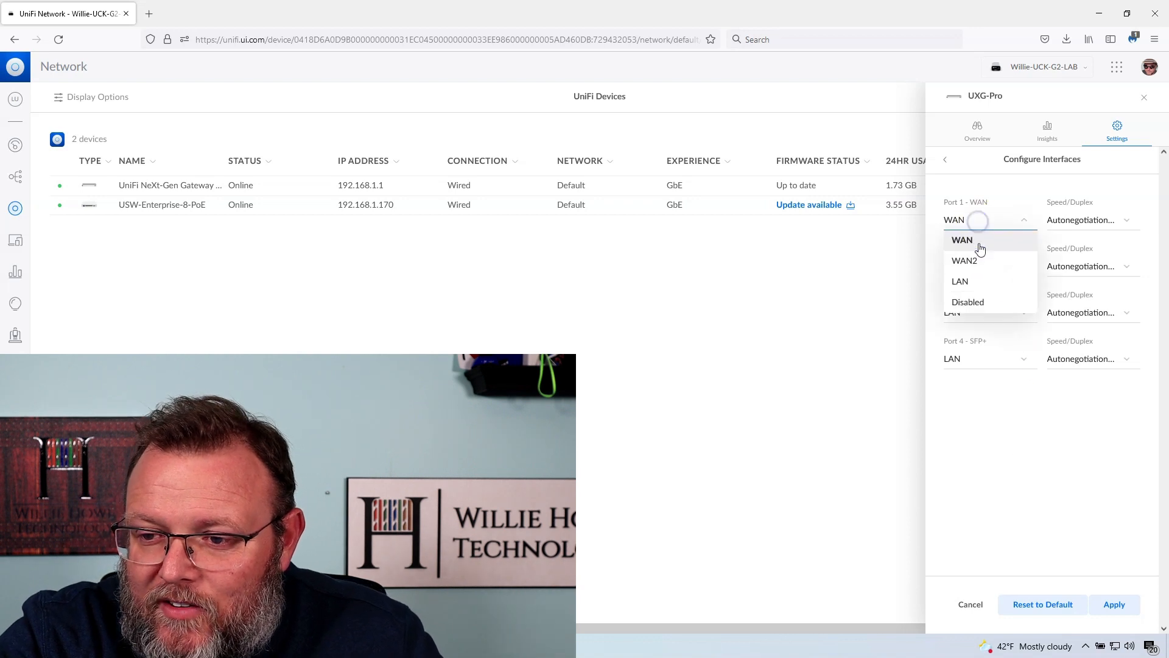
left_click(960, 281)
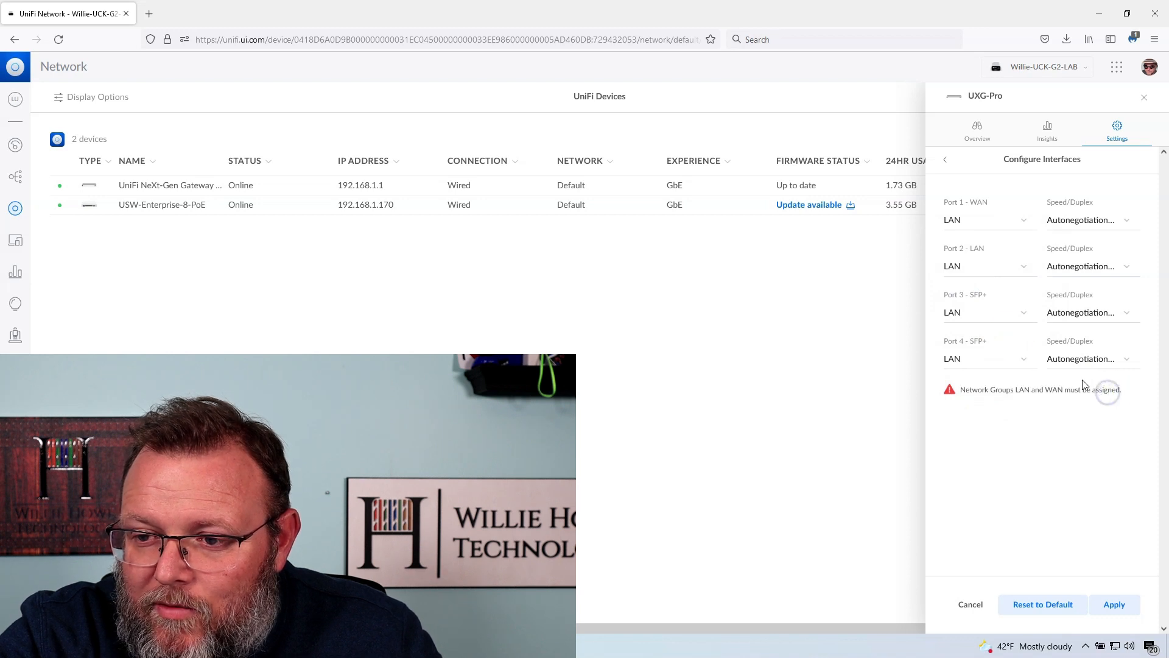
left_click(983, 219)
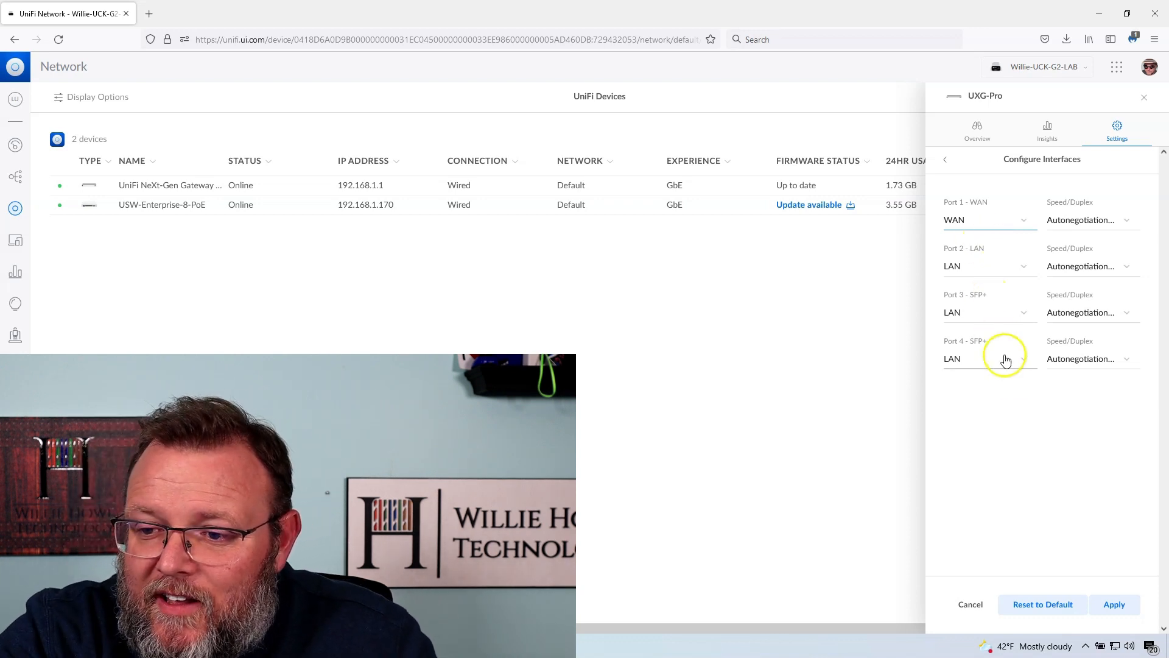
mouse_move(1028, 460)
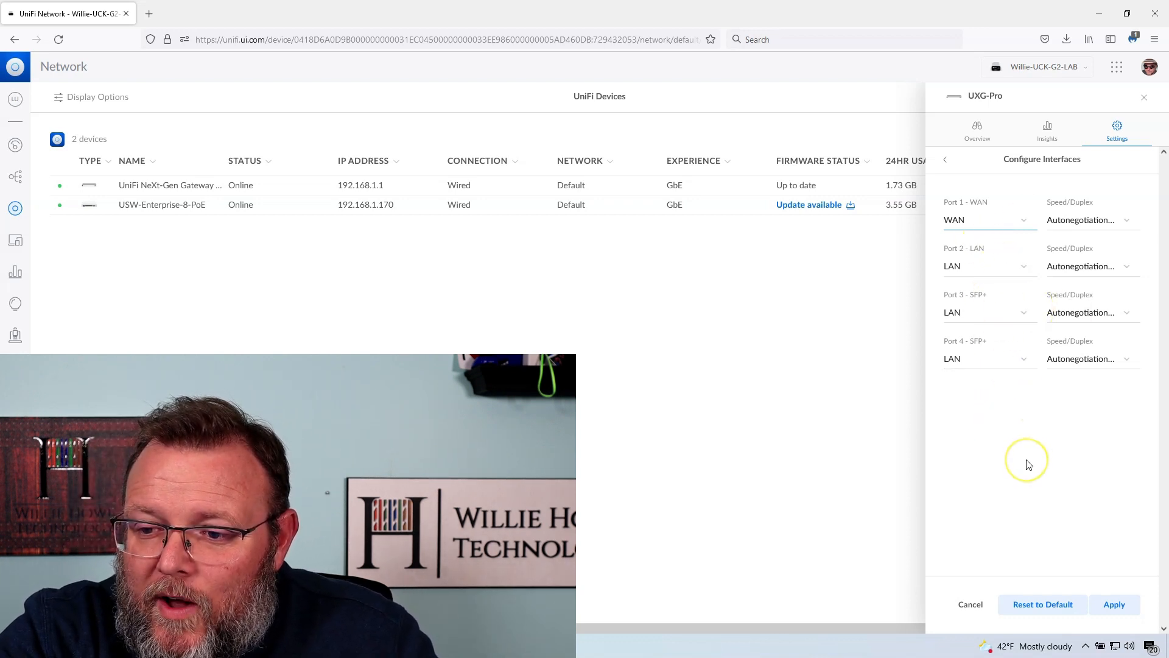
mouse_move(988, 233)
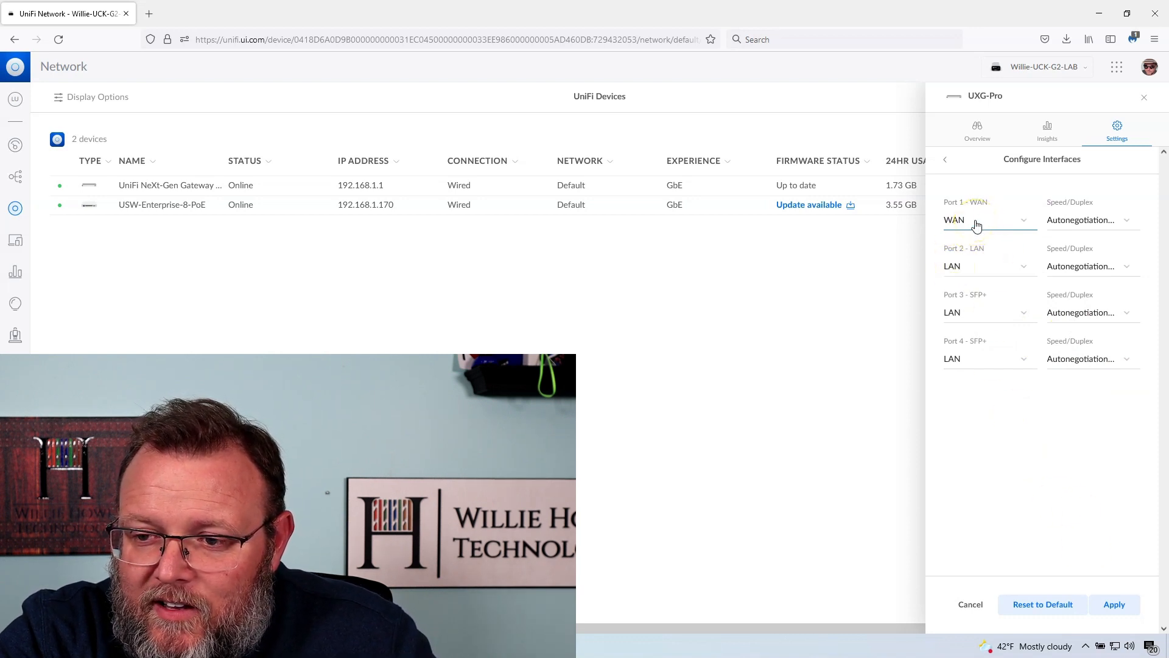
mouse_move(1066, 463)
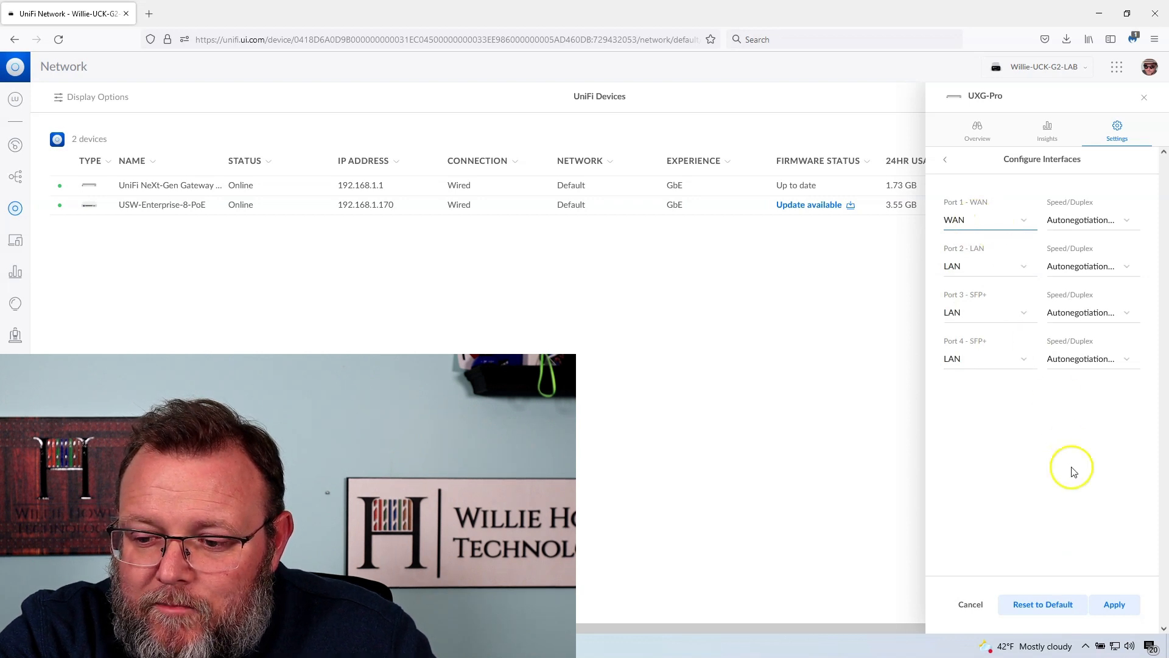
mouse_move(941, 603)
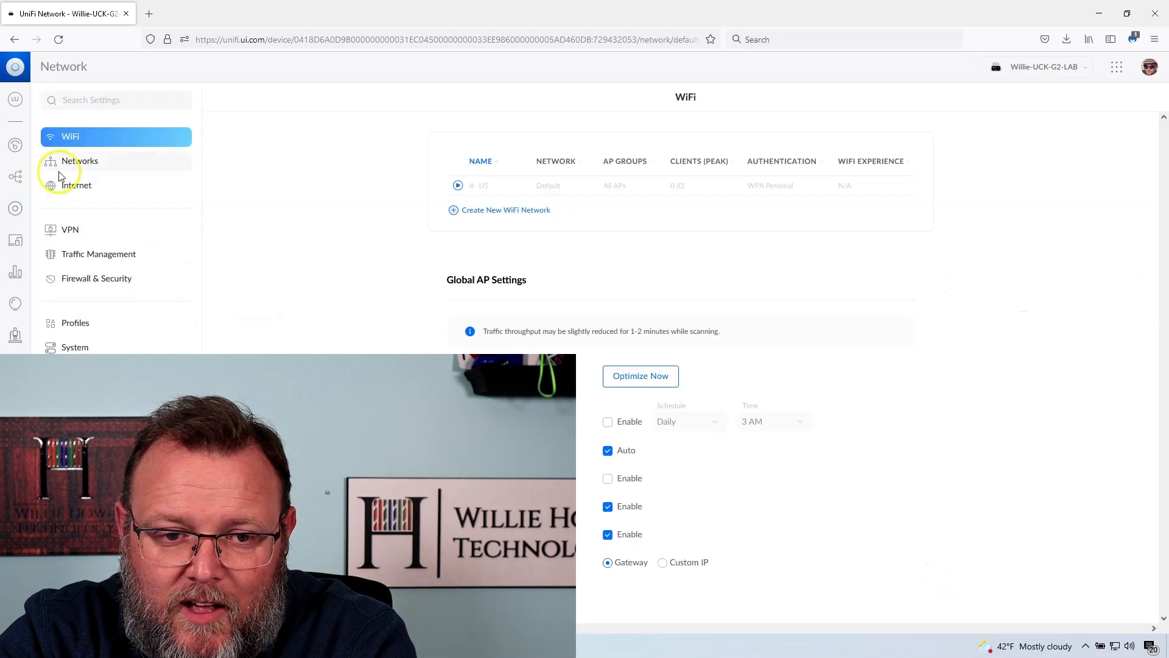
Start a new network from the Networks page, keeping UXG-Pro as its router.
left_click(81, 161)
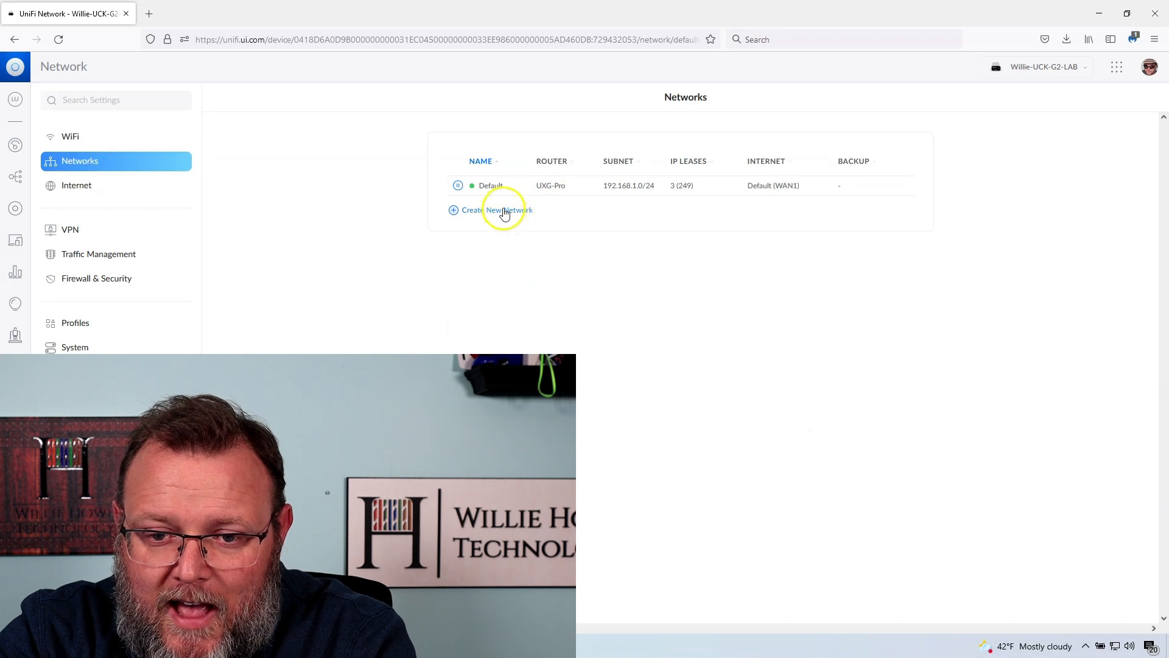
left_click(492, 210)
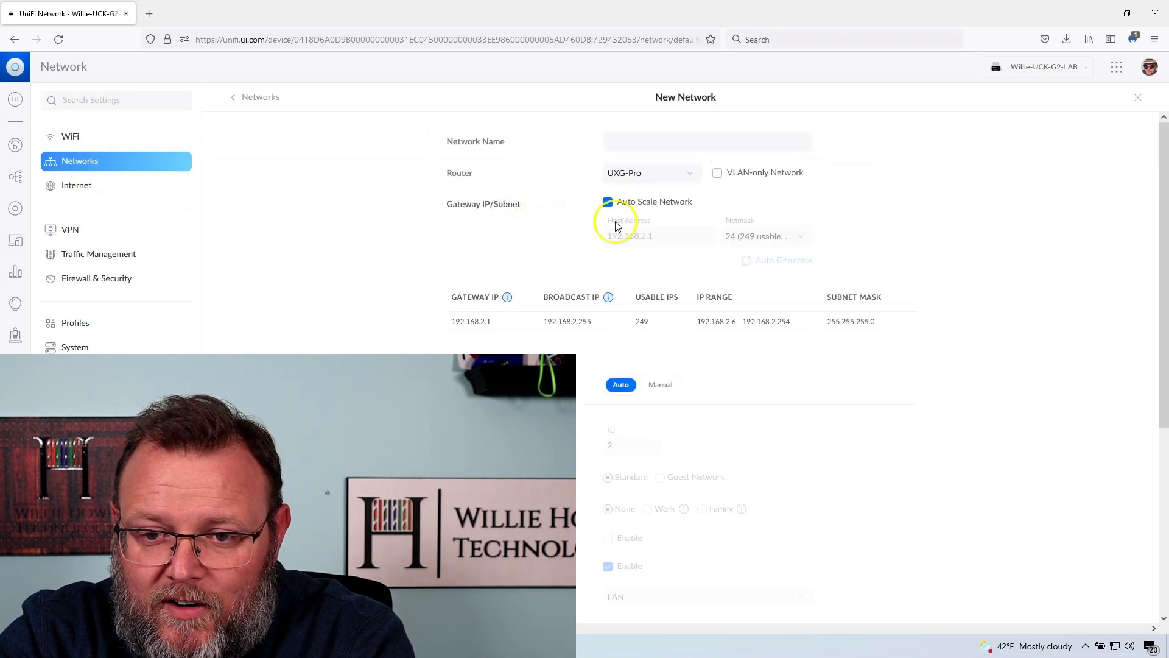
left_click(607, 201)
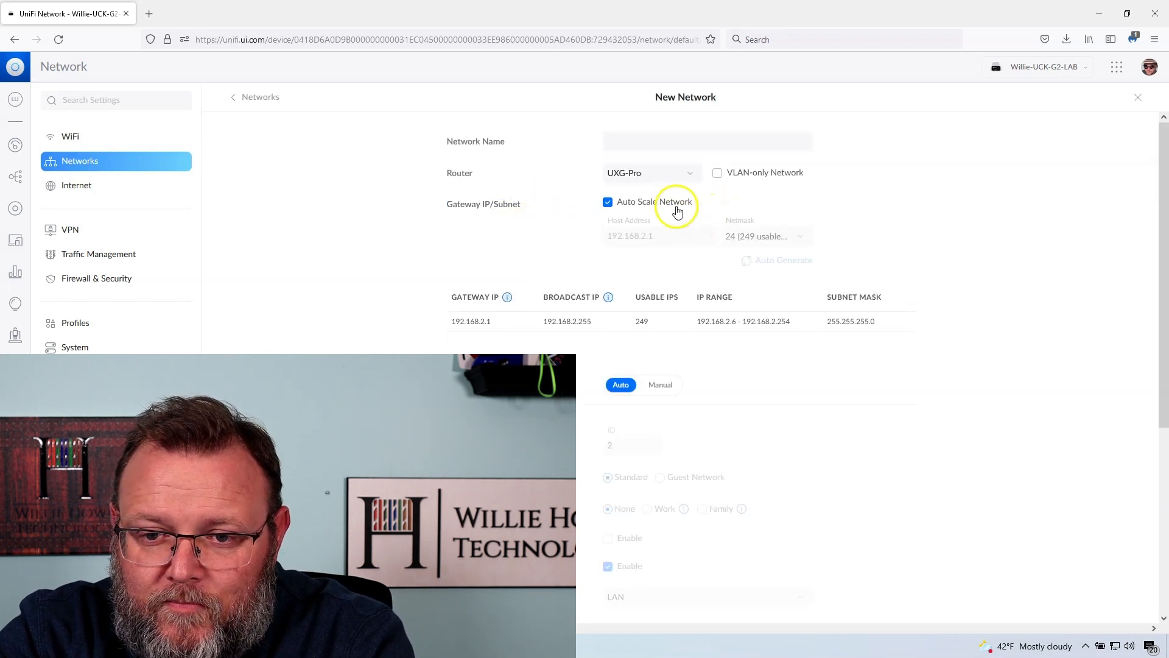
left_click(651, 172)
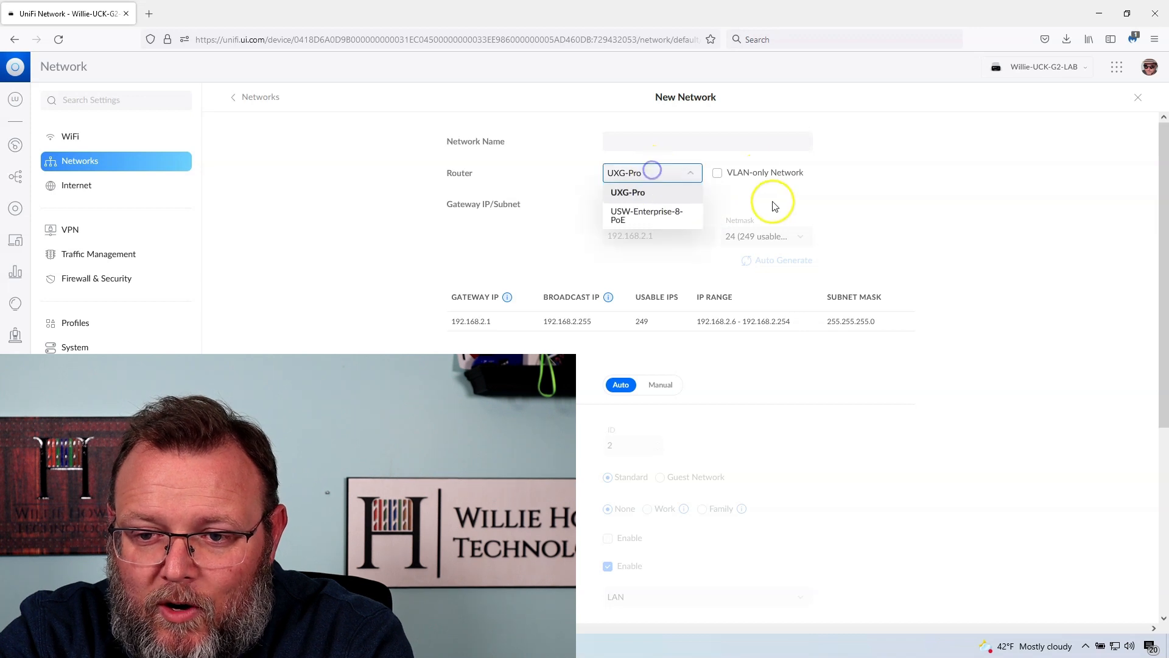
left_click(629, 192)
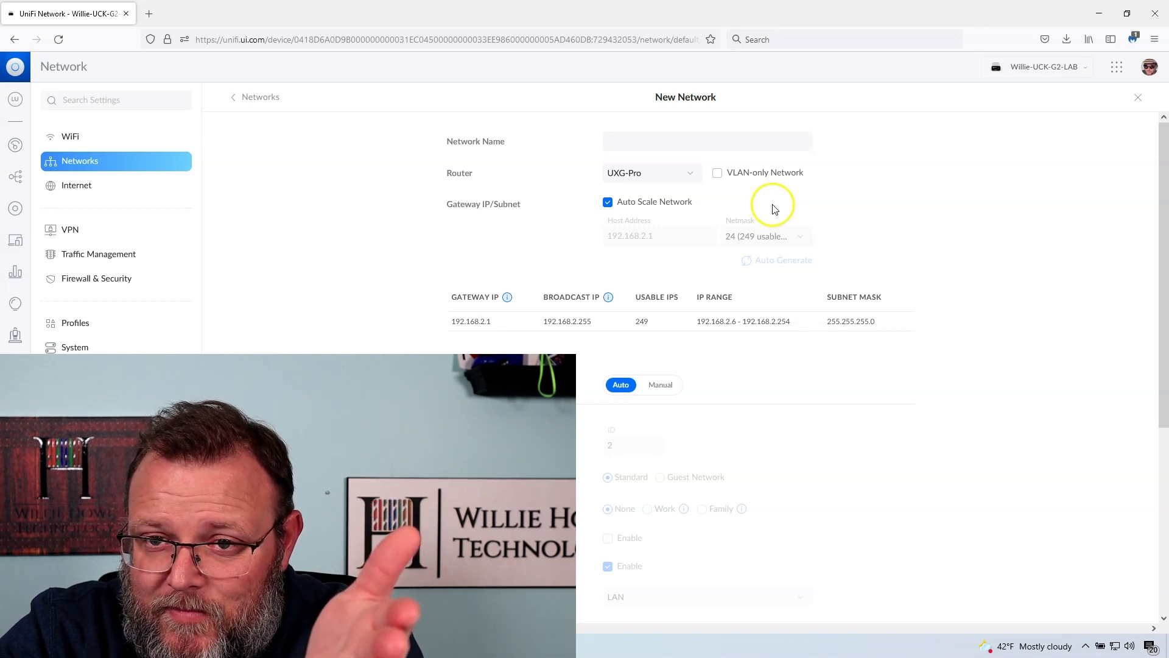
mouse_move(15, 144)
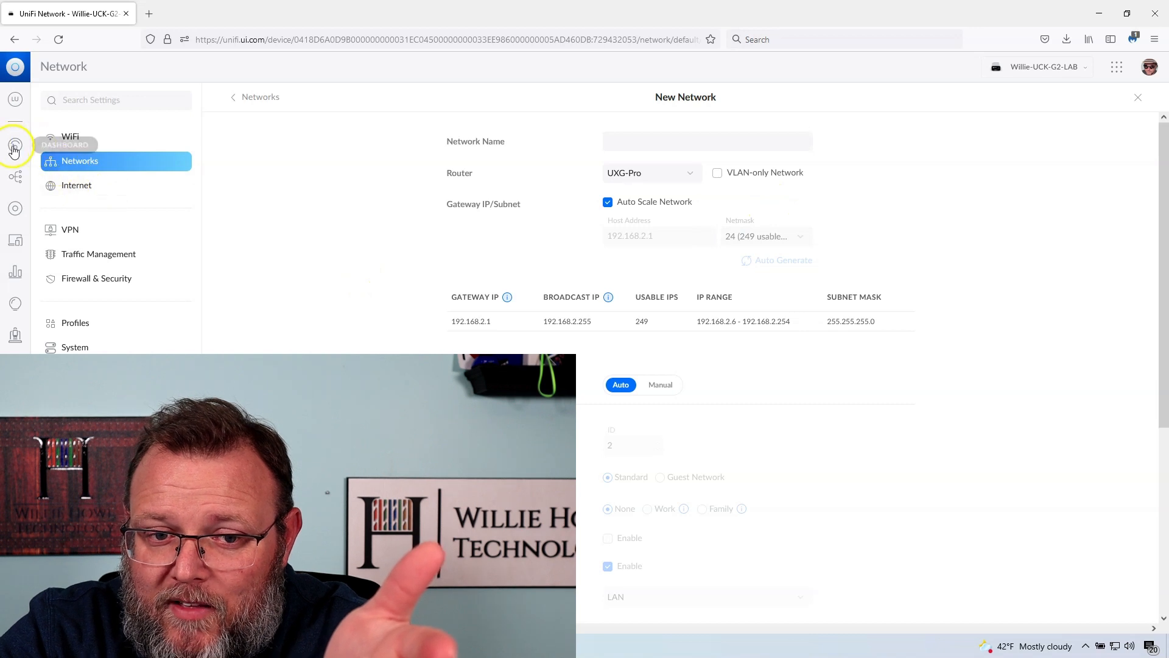
mouse_move(15, 218)
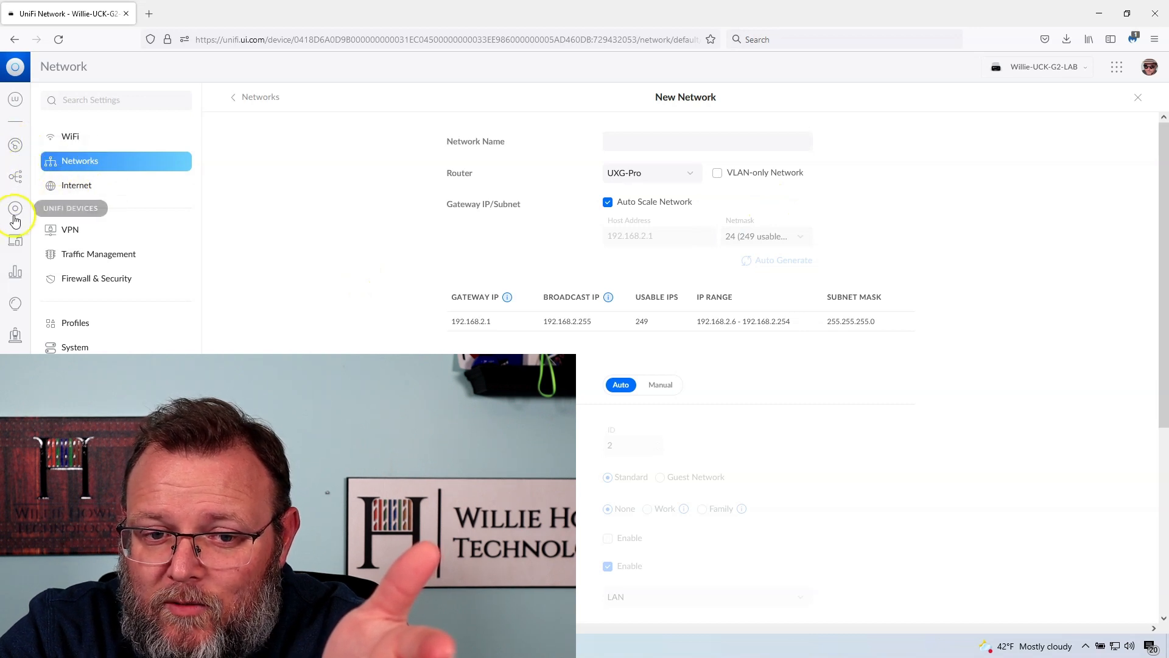
Return to the UXG-Pro's Ports section and reopen Configure Interfaces.
left_click(15, 208)
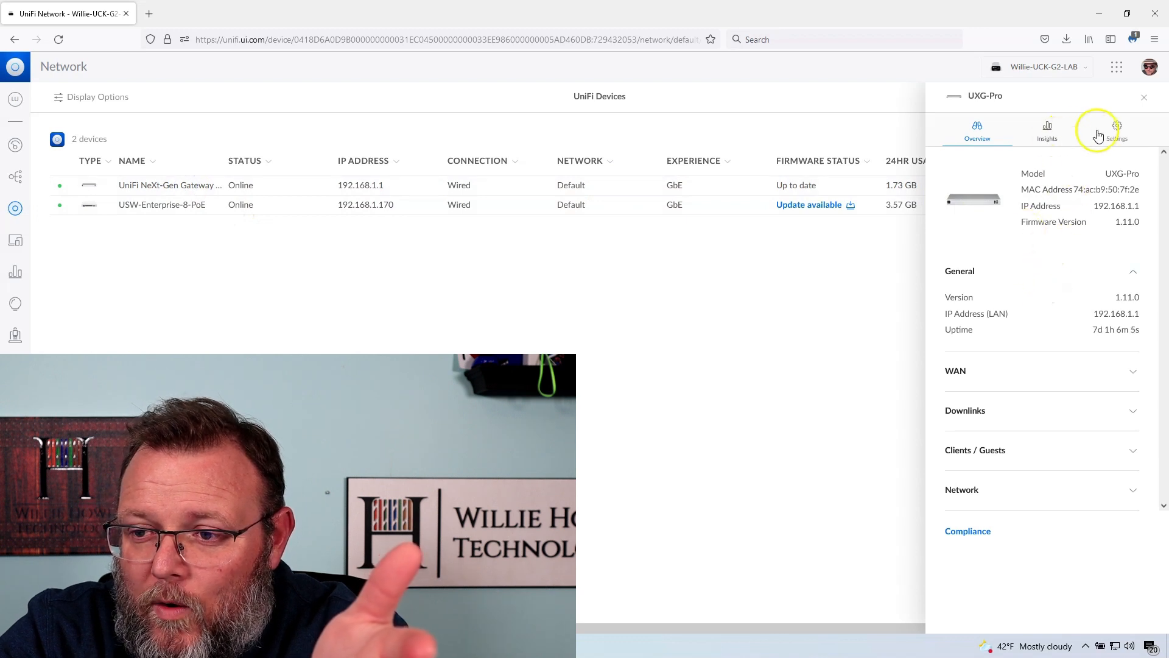
left_click(1116, 126)
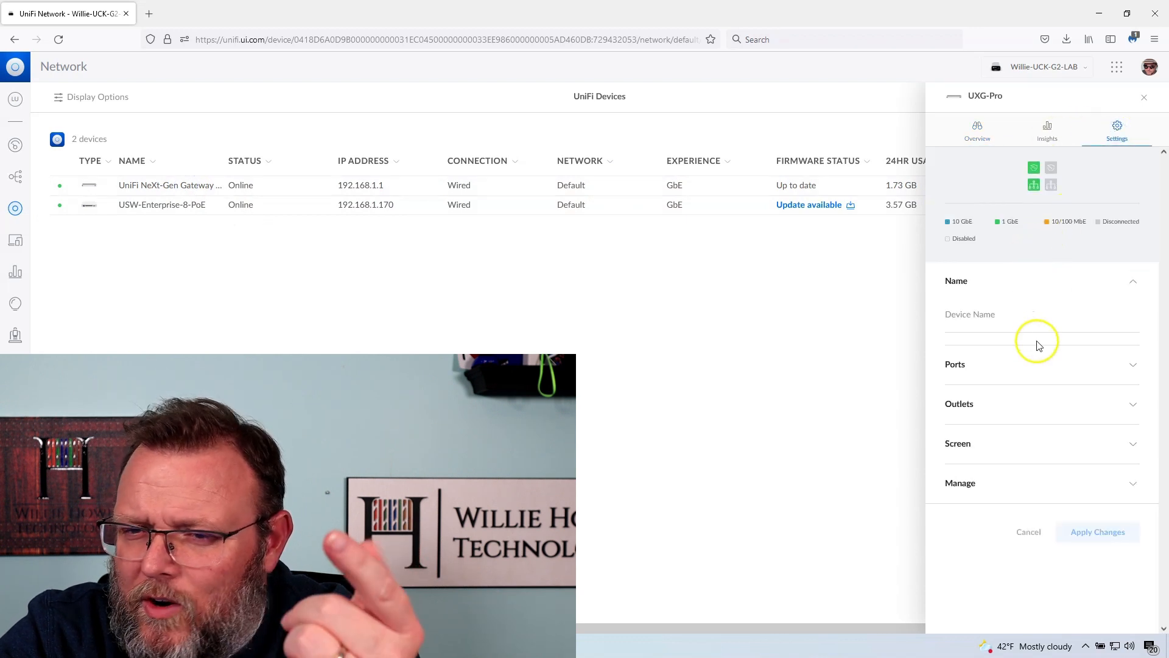
mouse_move(1012, 366)
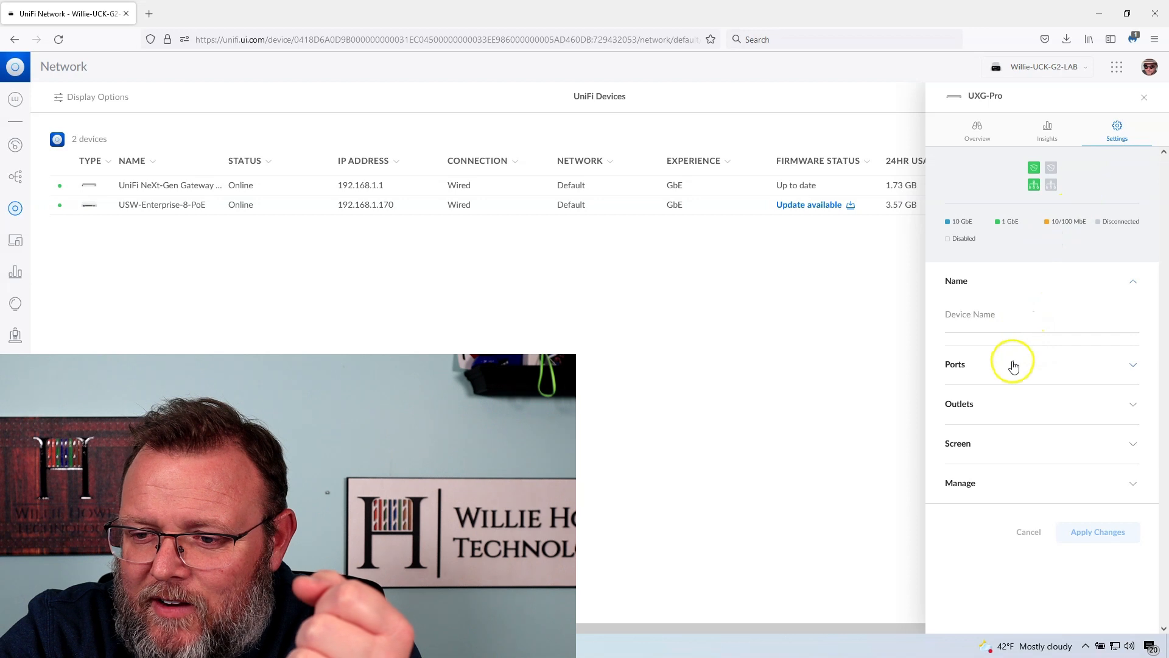
left_click(1041, 364)
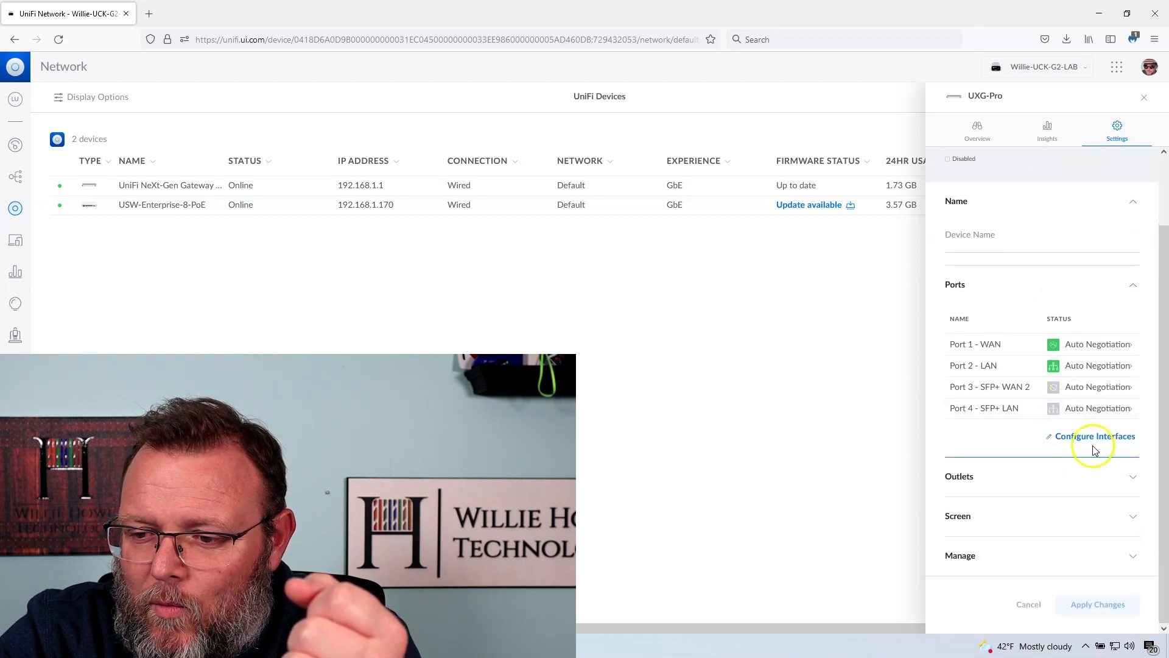
left_click(1093, 436)
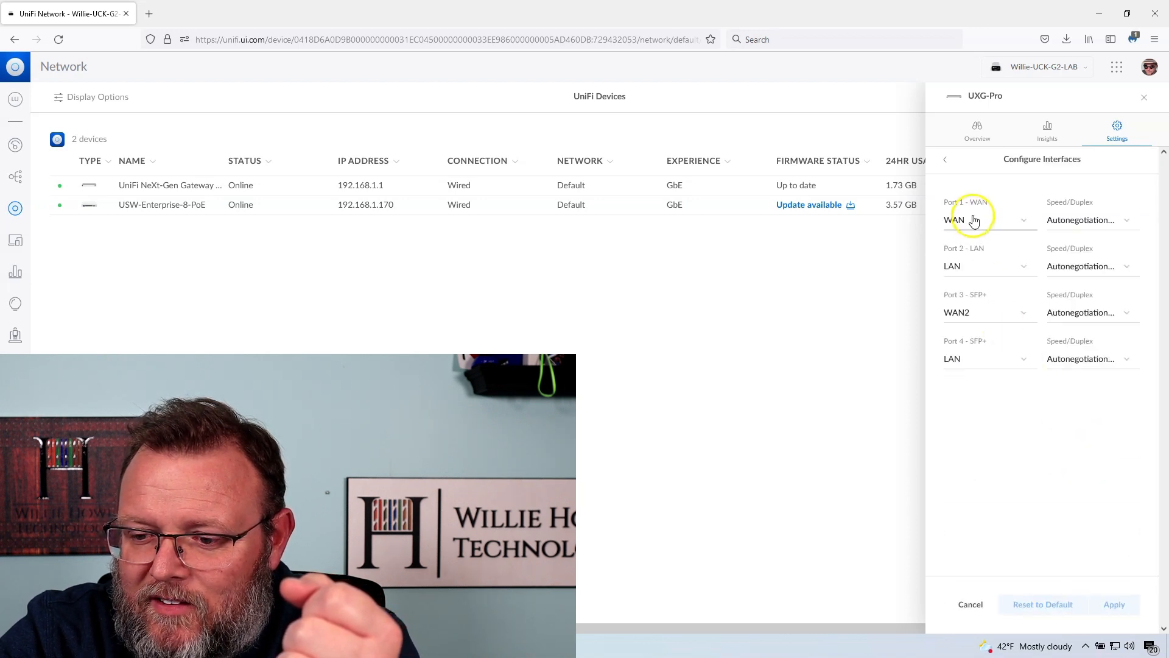
Set ports 1 and 3 to LAN so all four ports read LAN again.
left_click(988, 220)
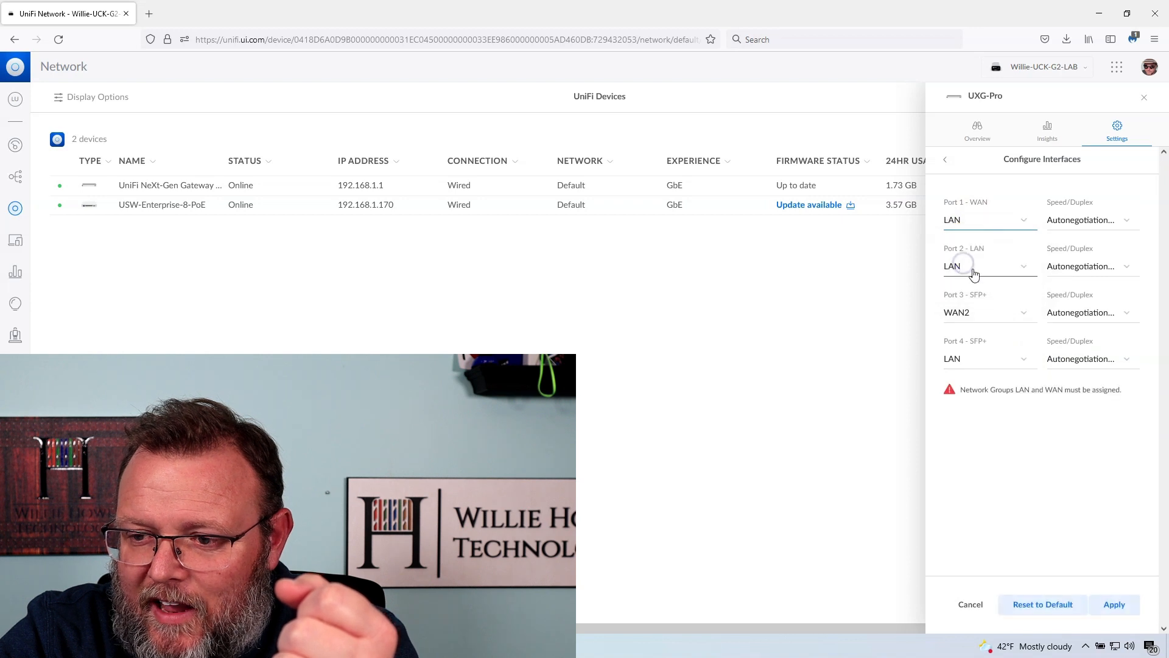
left_click(988, 312)
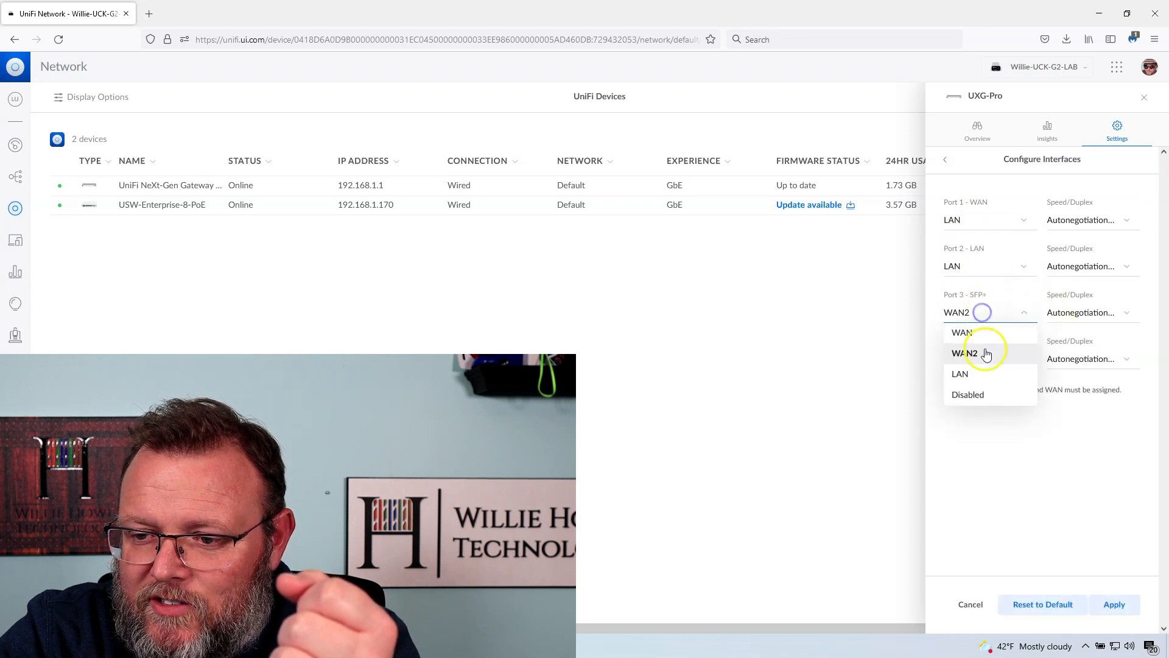
left_click(961, 372)
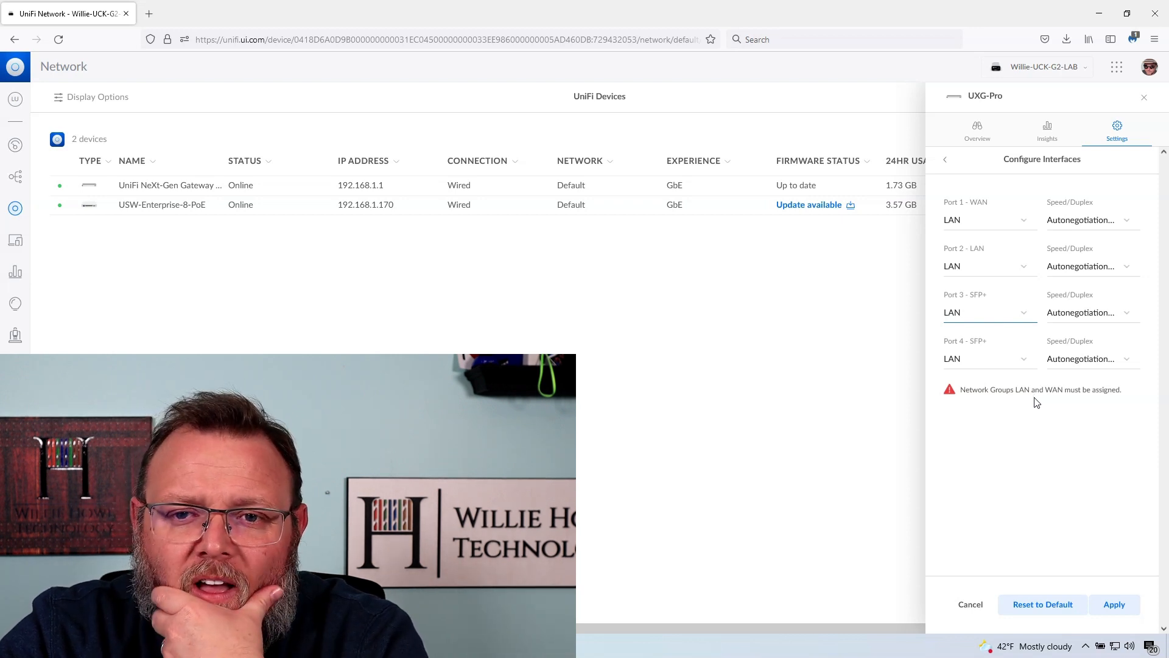
mouse_move(1085, 637)
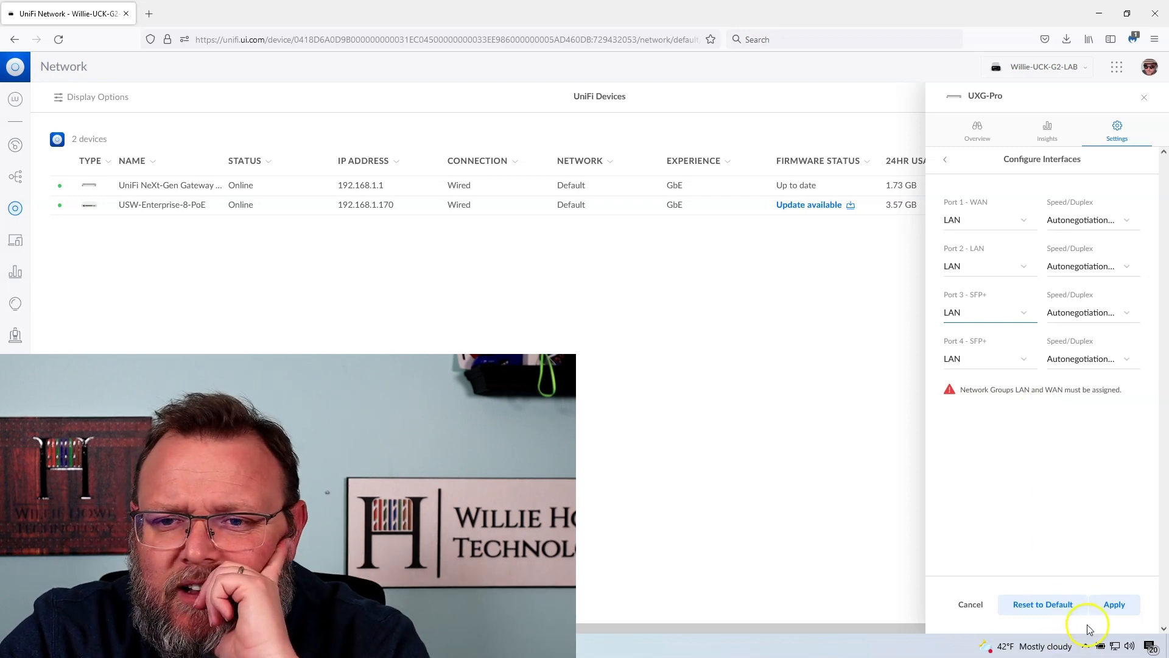
mouse_move(1088, 628)
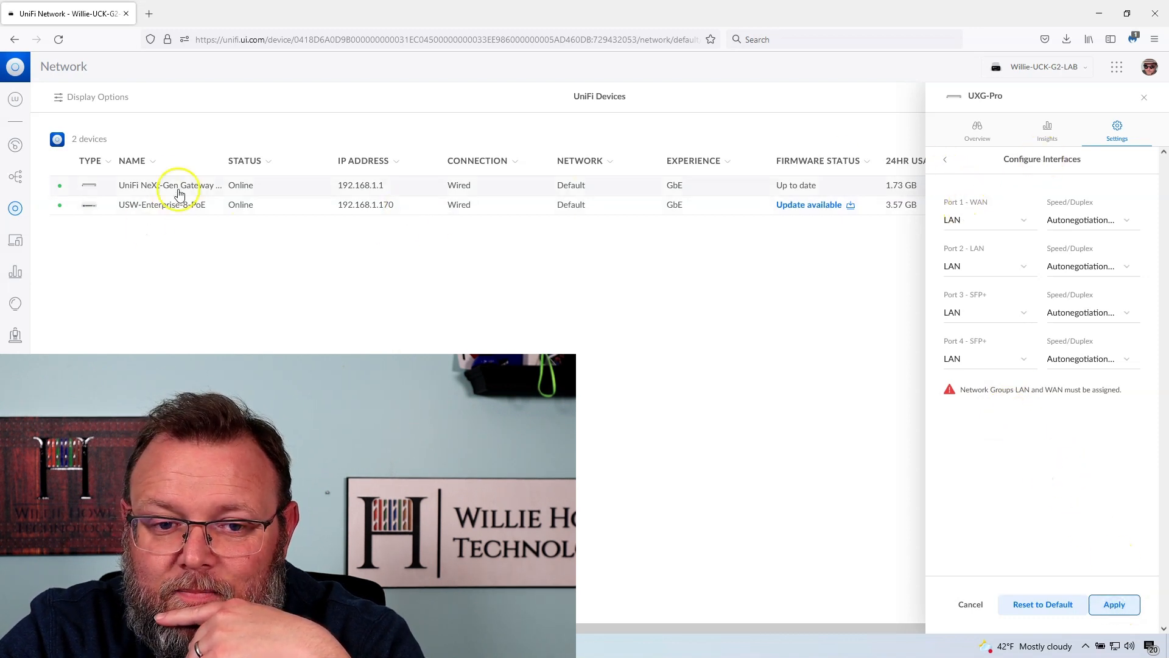
Put port 1 back to WAN, then cancel the unsaved port changes.
left_click(989, 219)
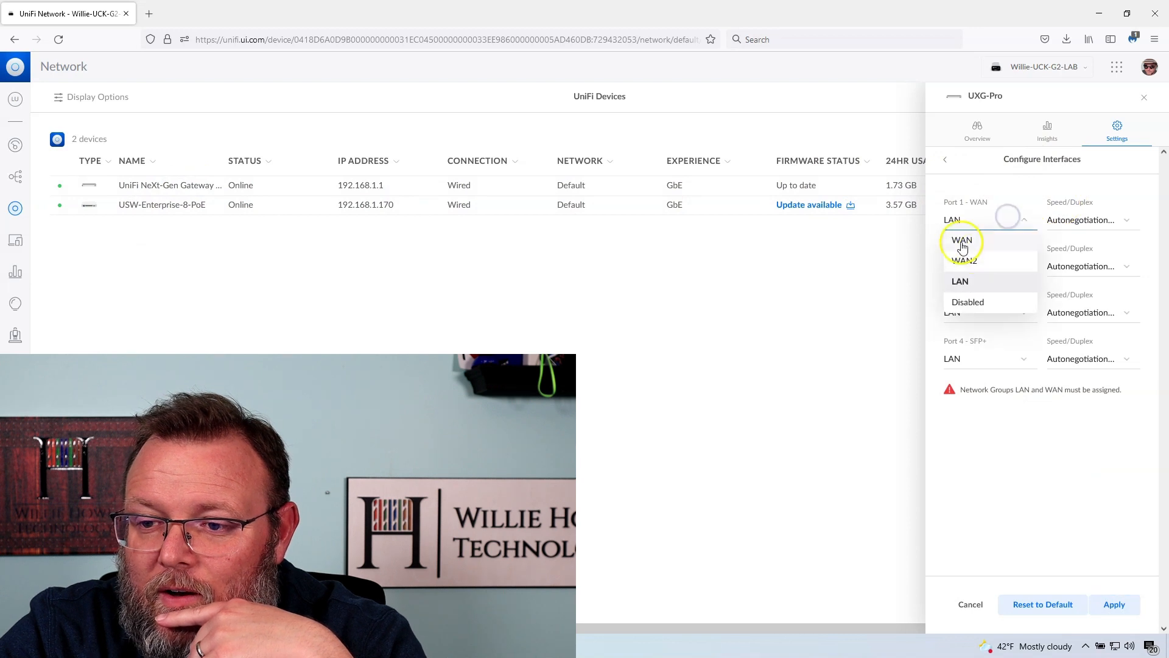
left_click(962, 240)
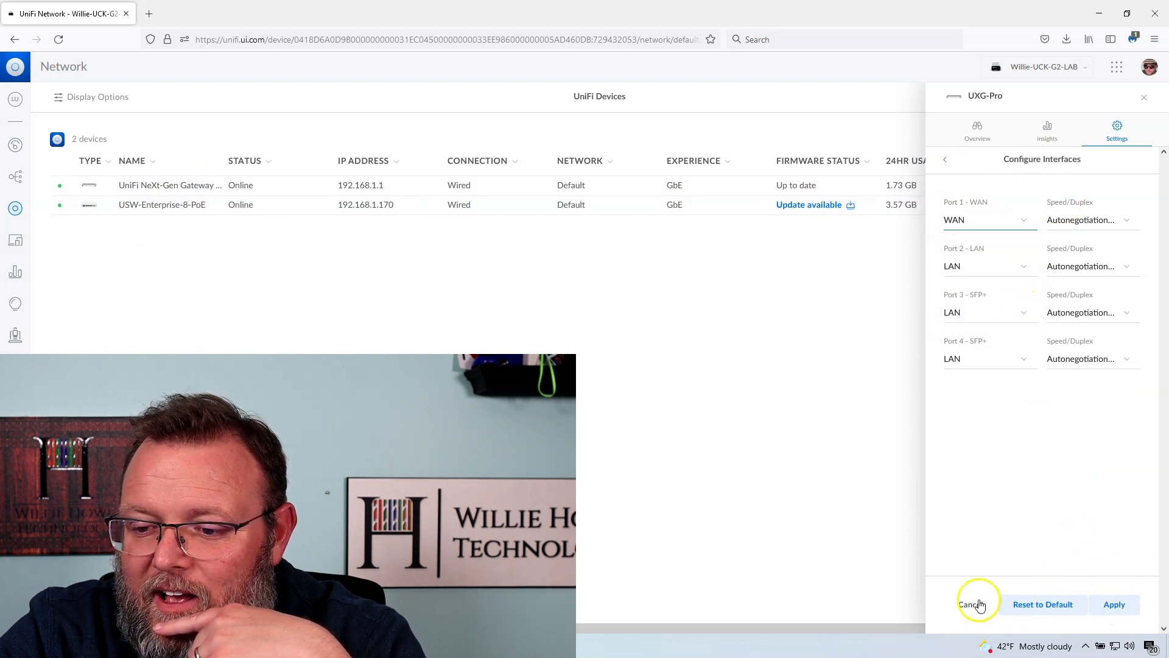
left_click(970, 604)
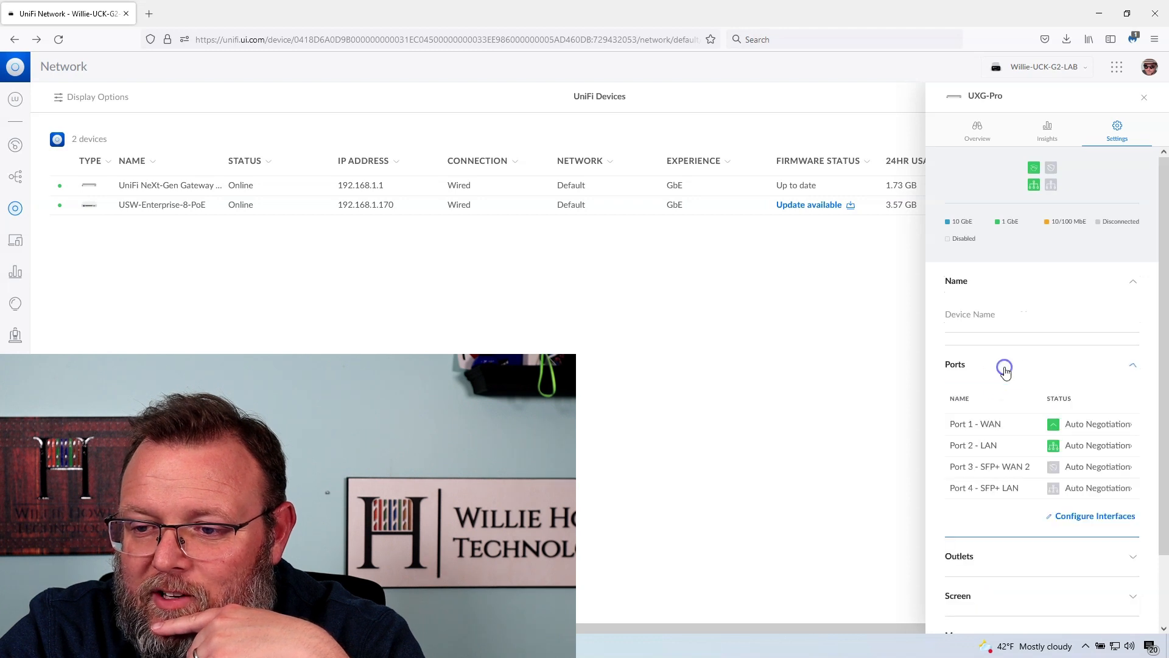
Reopen Configure Interfaces, set port 3 to LAN instead of WAN2 and apply.
left_click(1095, 515)
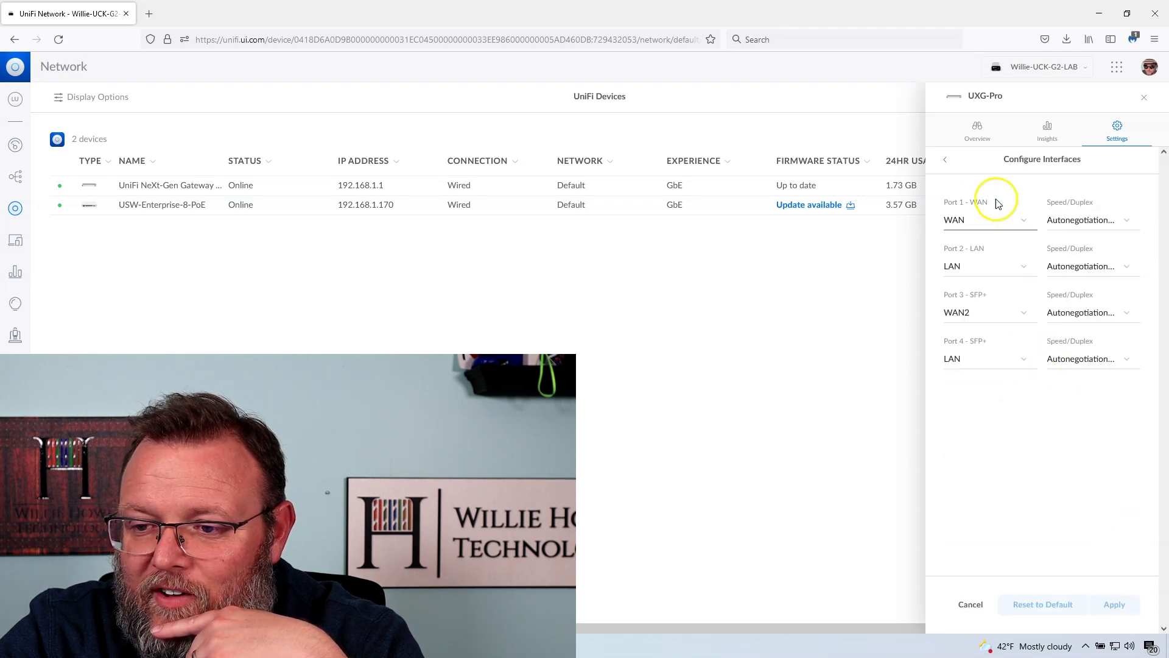
mouse_move(1020, 376)
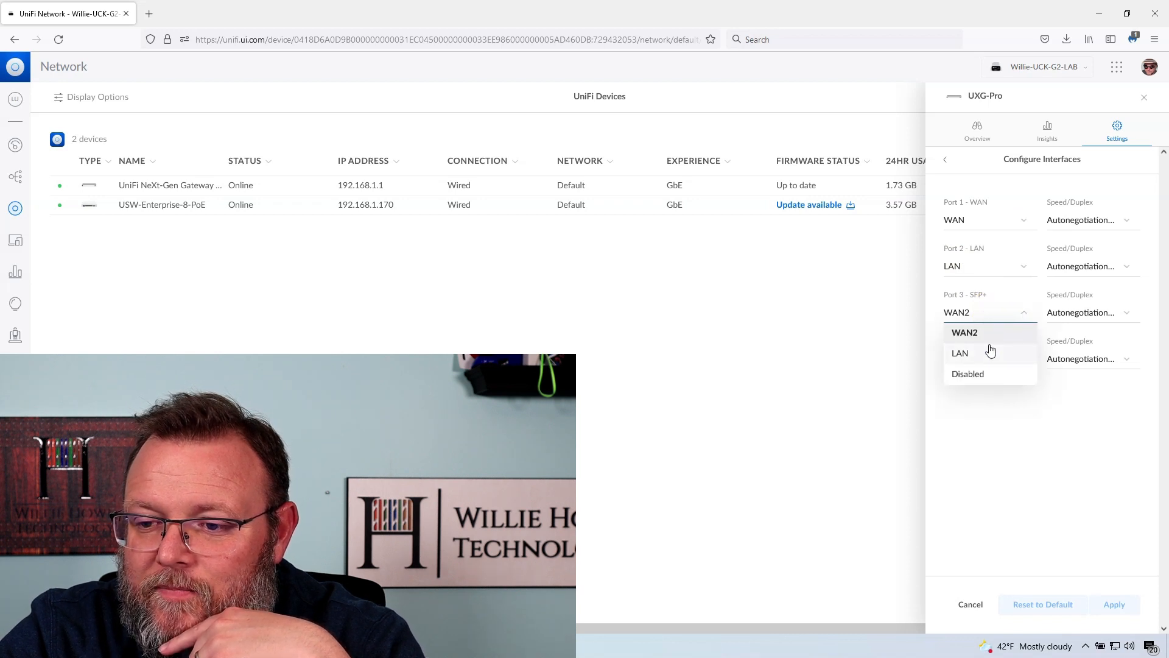
left_click(959, 353)
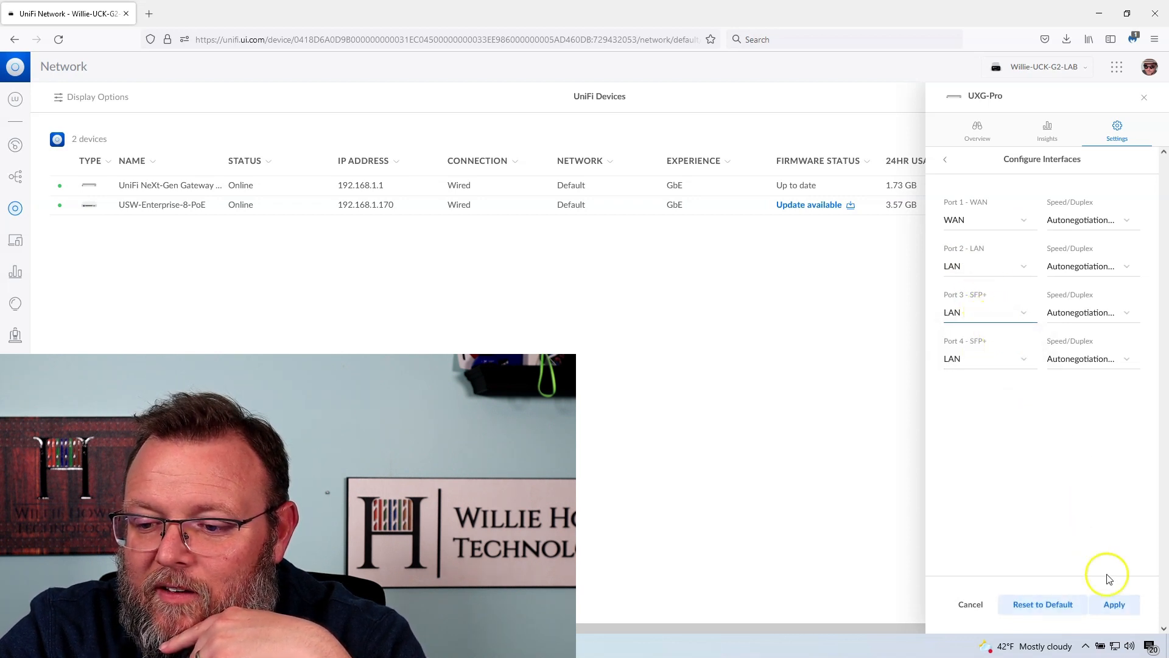
left_click(1114, 604)
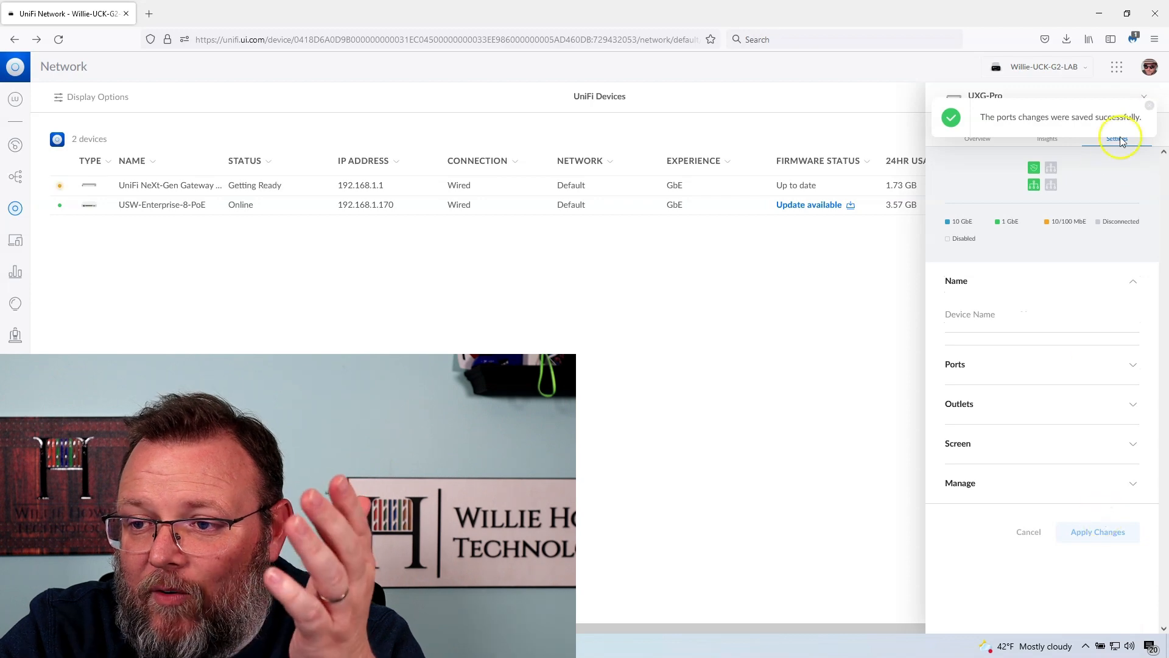